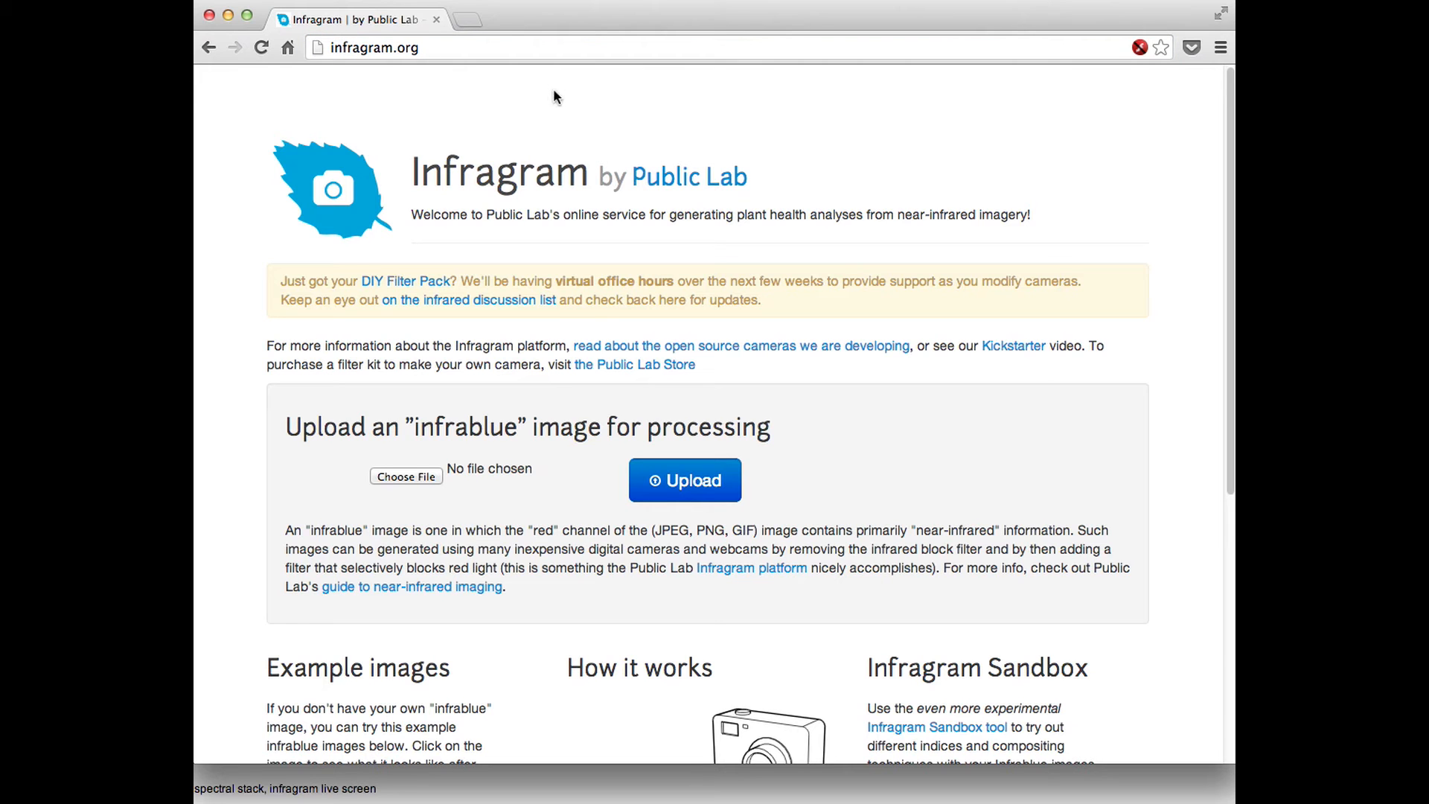
pyautogui.moveTo(1179, 278)
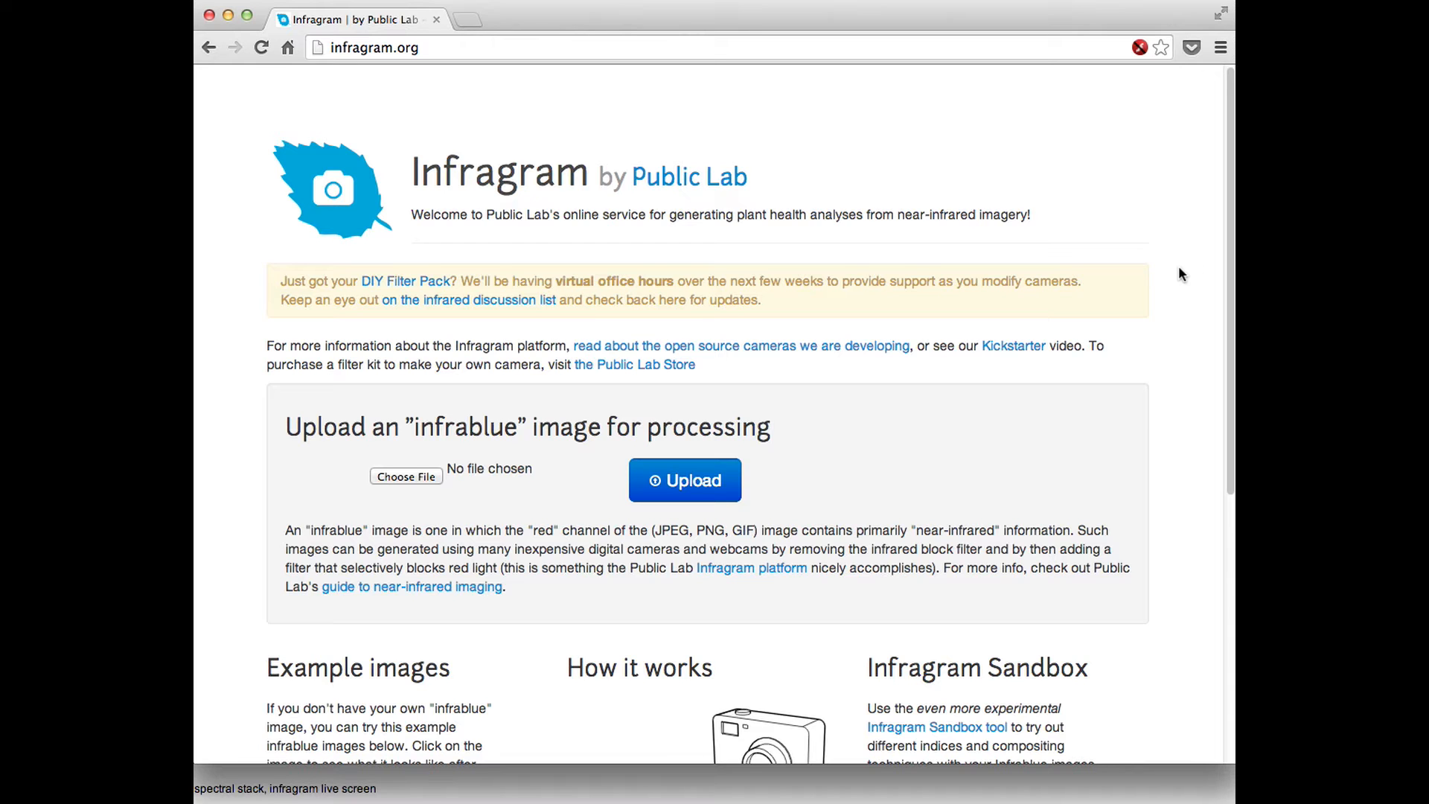
pyautogui.moveTo(838, 415)
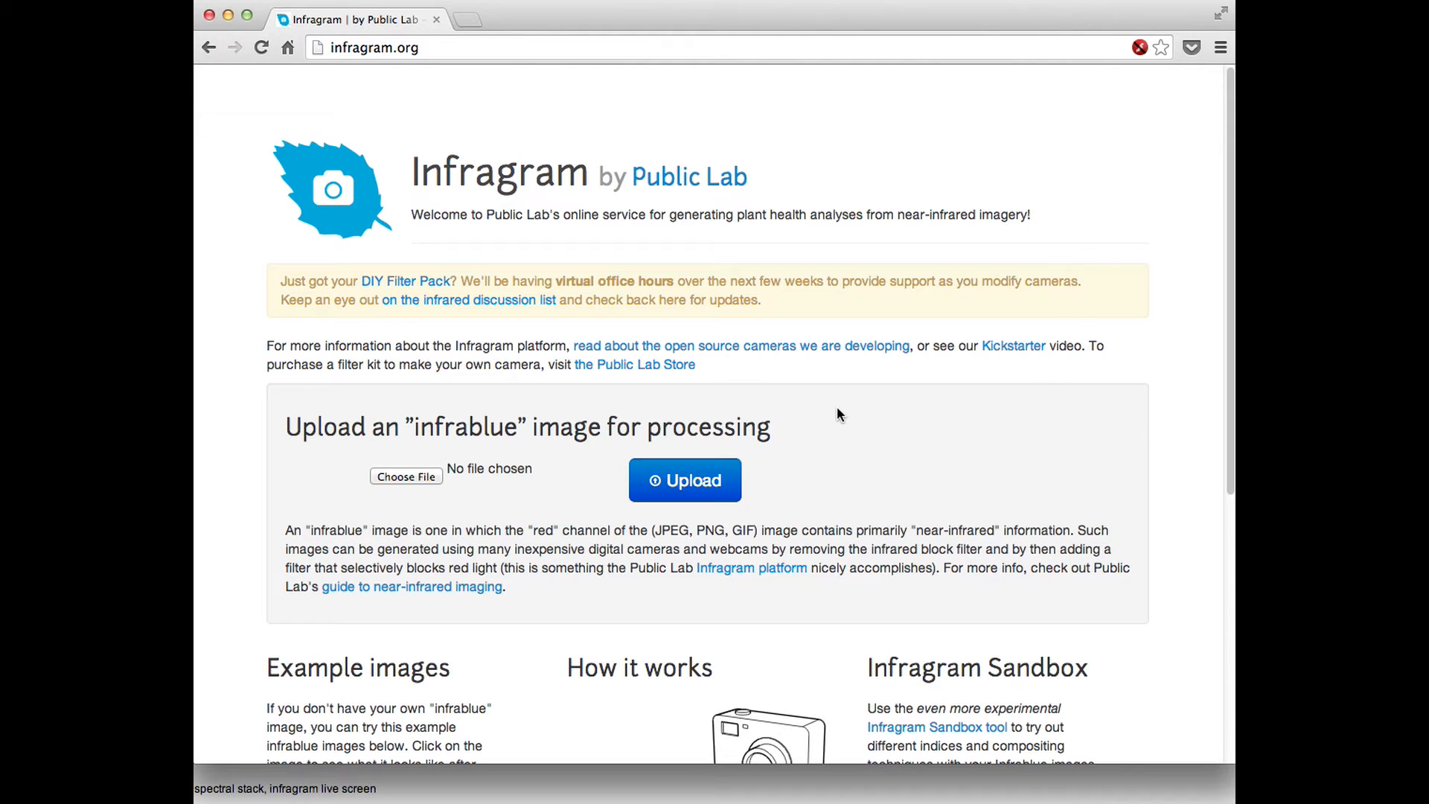
pyautogui.moveTo(851, 420)
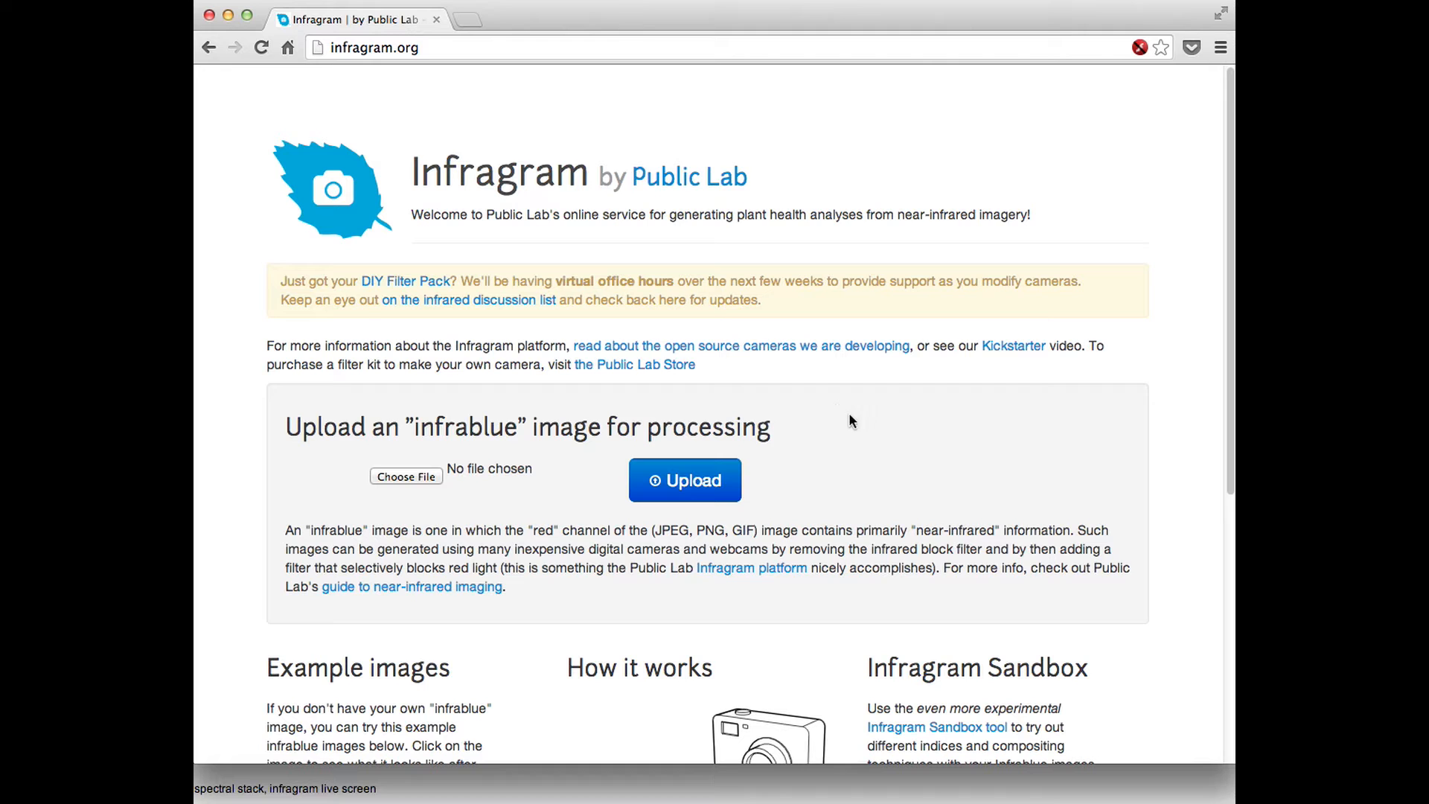
pyautogui.moveTo(1142, 372)
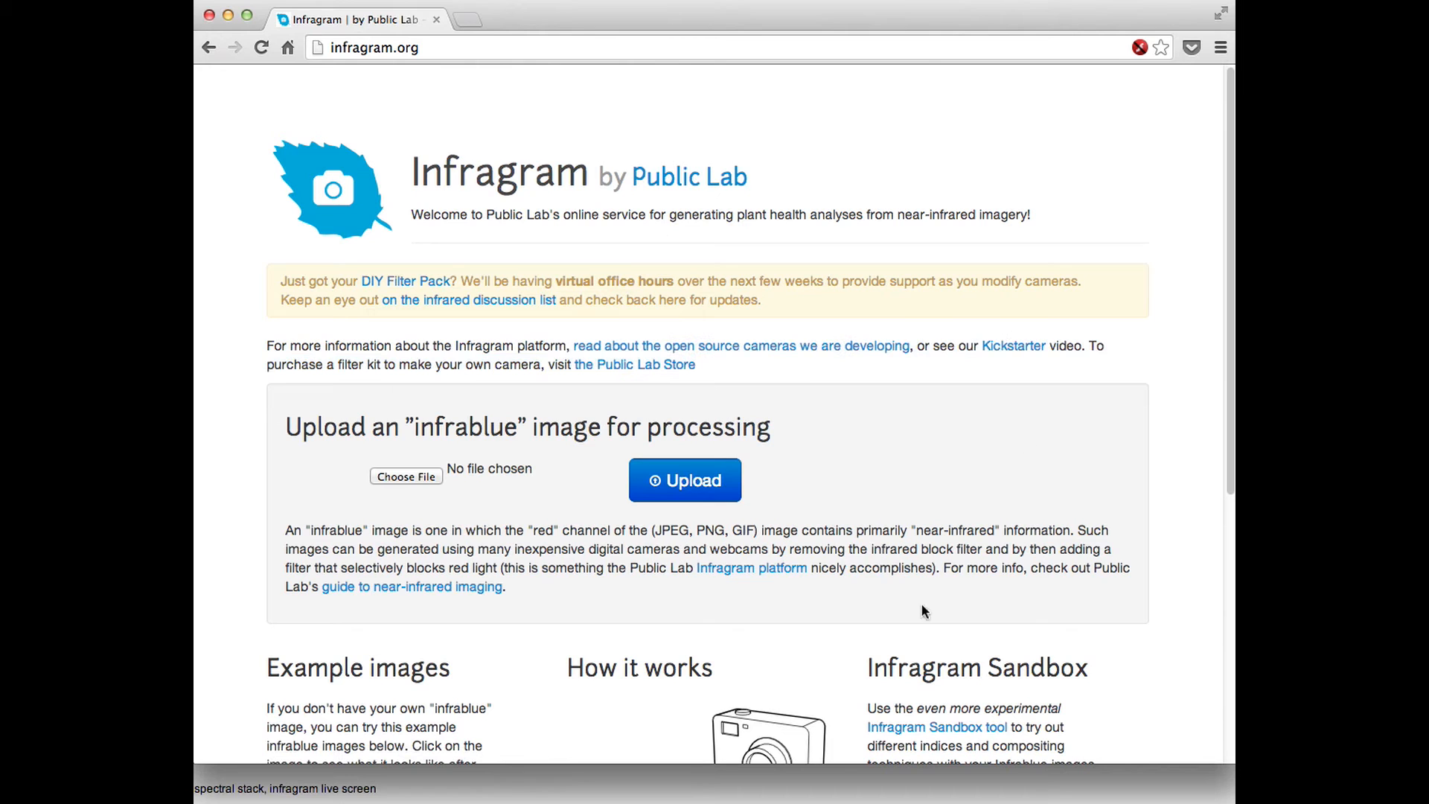
pyautogui.moveTo(575, 497)
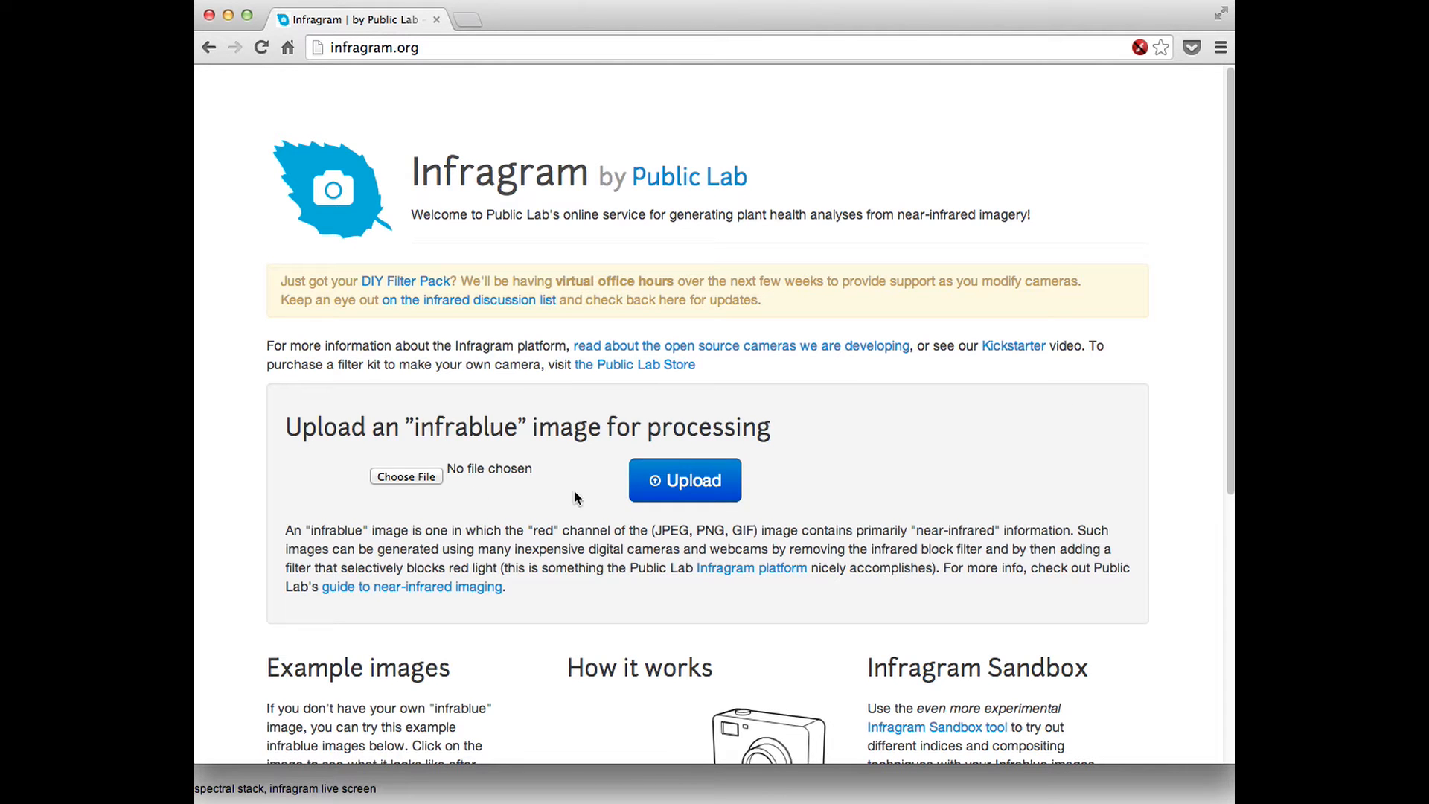
pyautogui.moveTo(1071, 523)
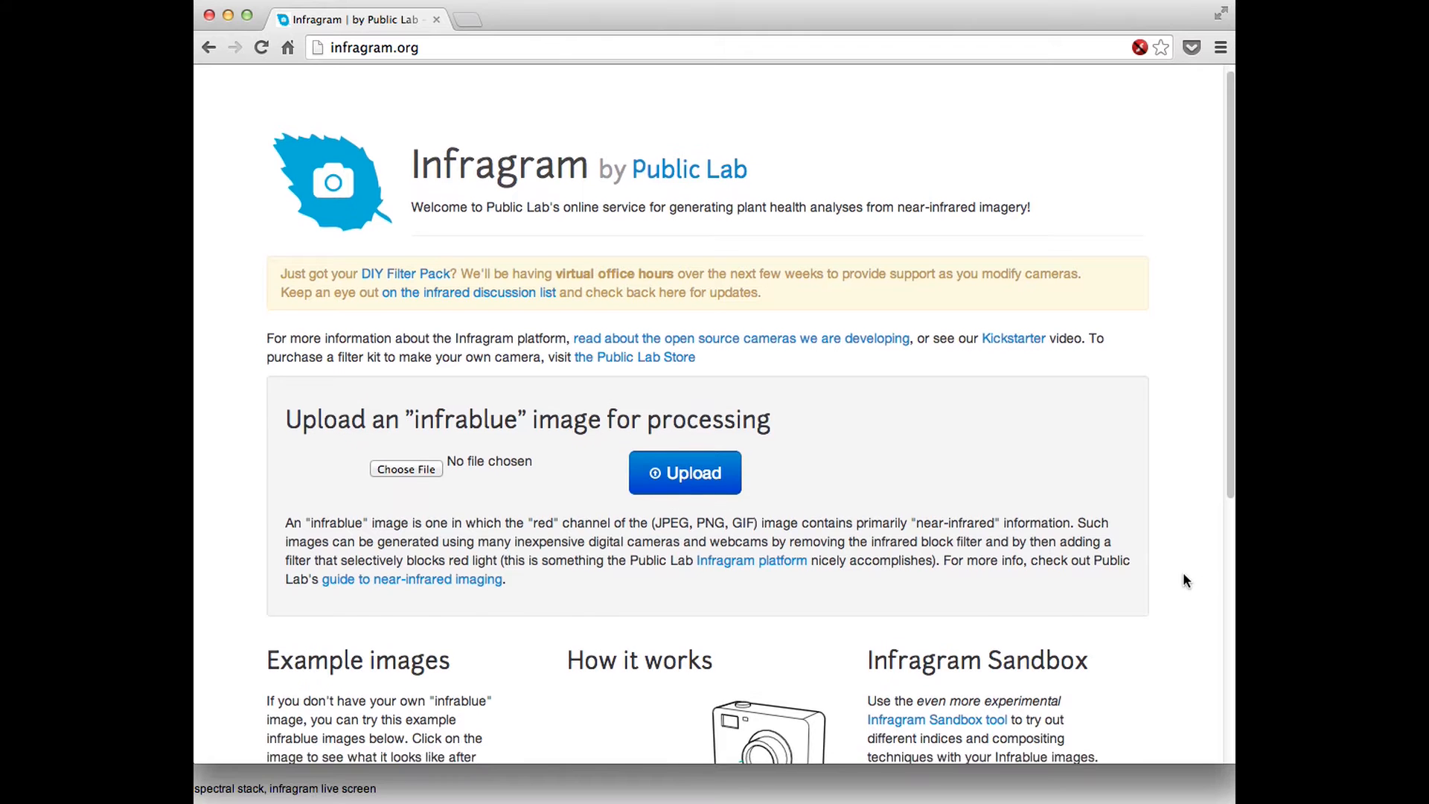
# - Scroll the home page down to the Infragram Sandbox section with its aerial example image
pyautogui.scroll(-3)
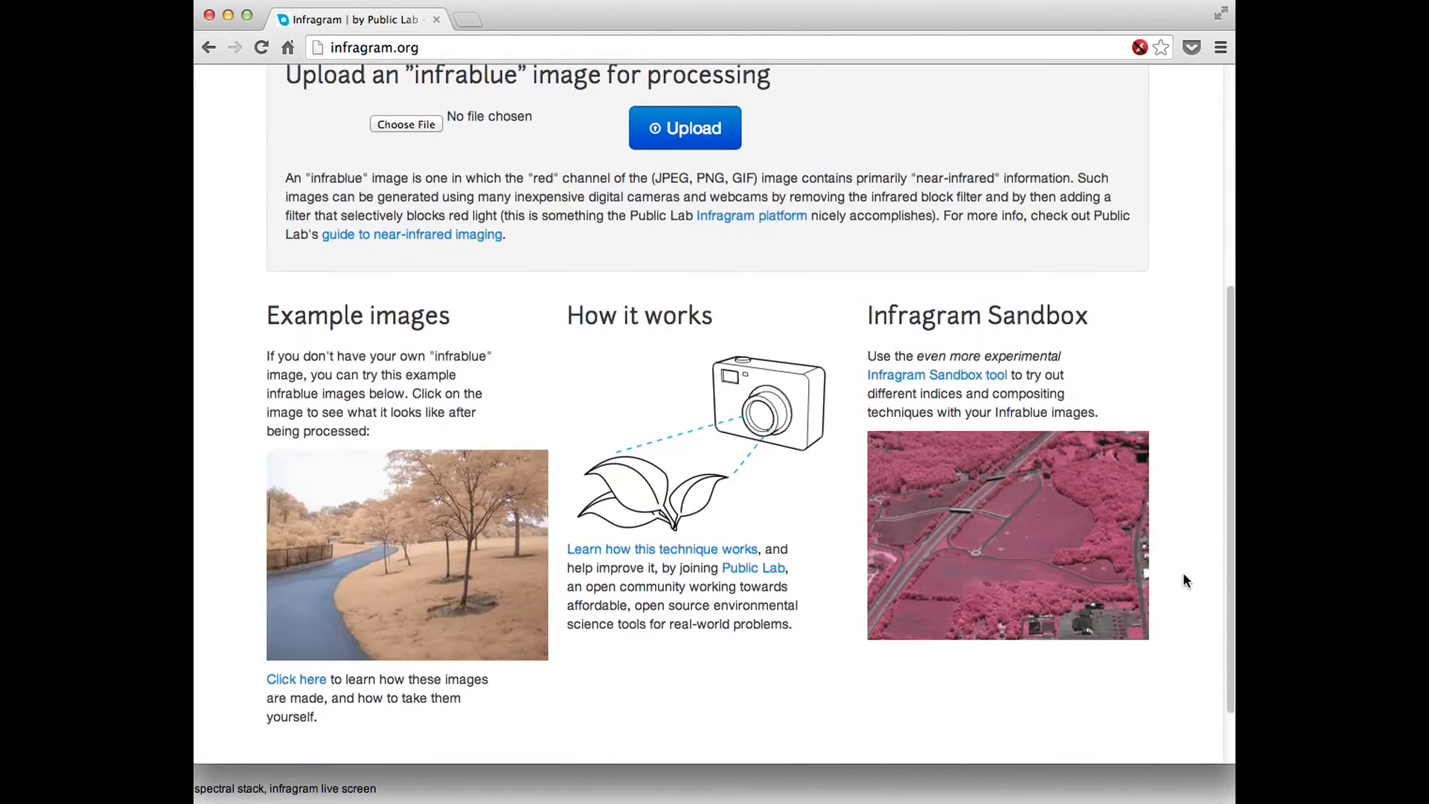
pyautogui.moveTo(936, 375)
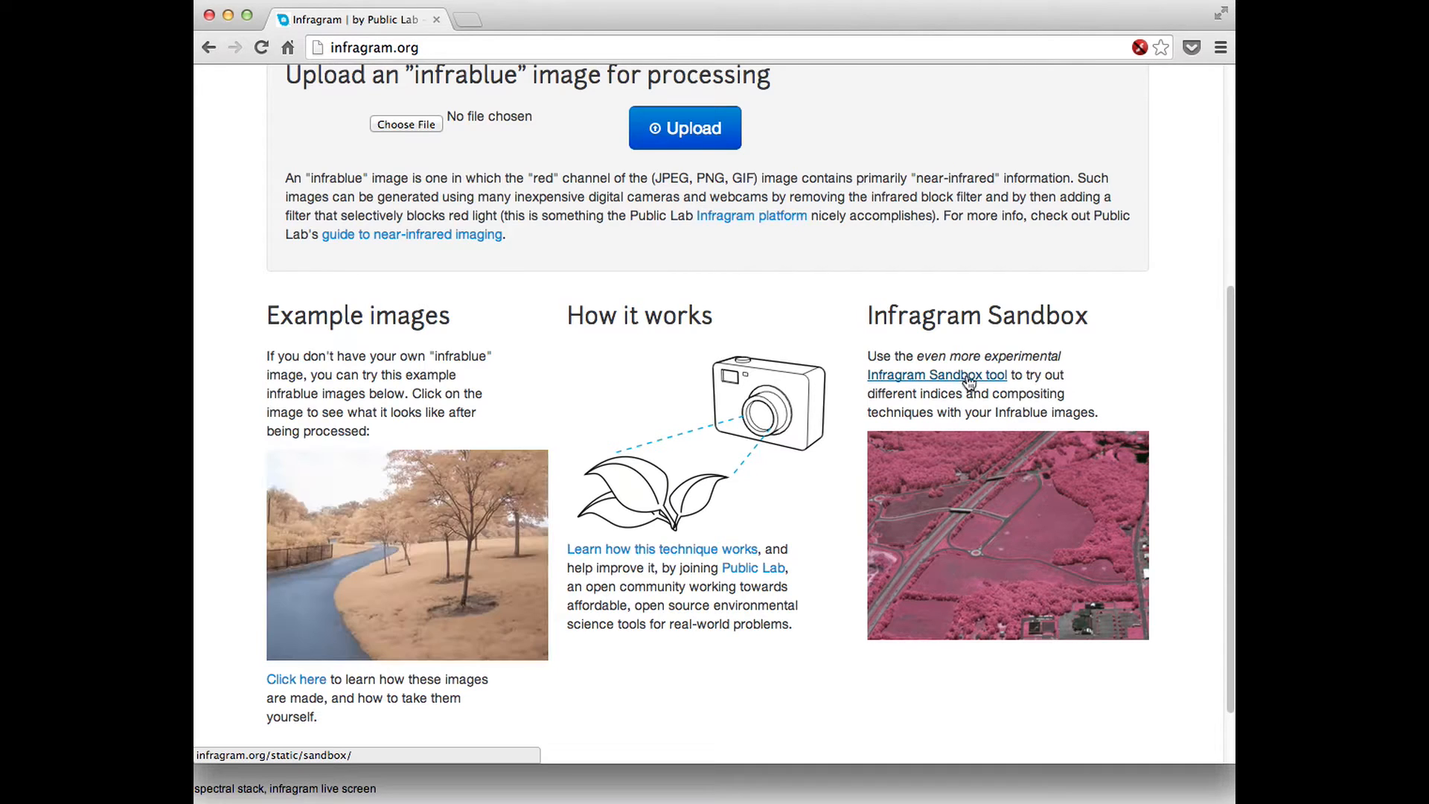
pyautogui.moveTo(953, 433)
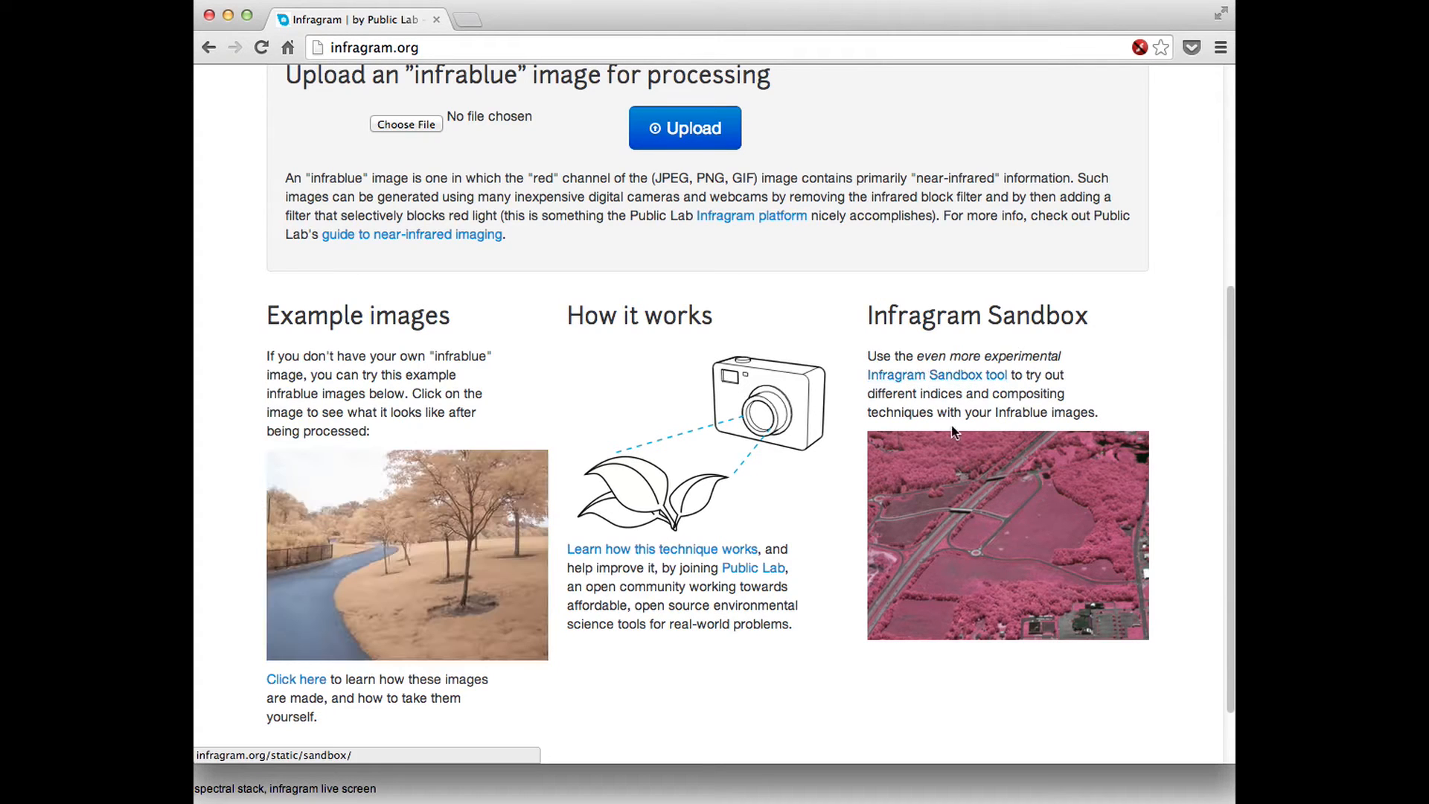
# - Follow the link to the Infragram Sandbox tool at infragram.org/static/sandbox/
pyautogui.click(935, 375)
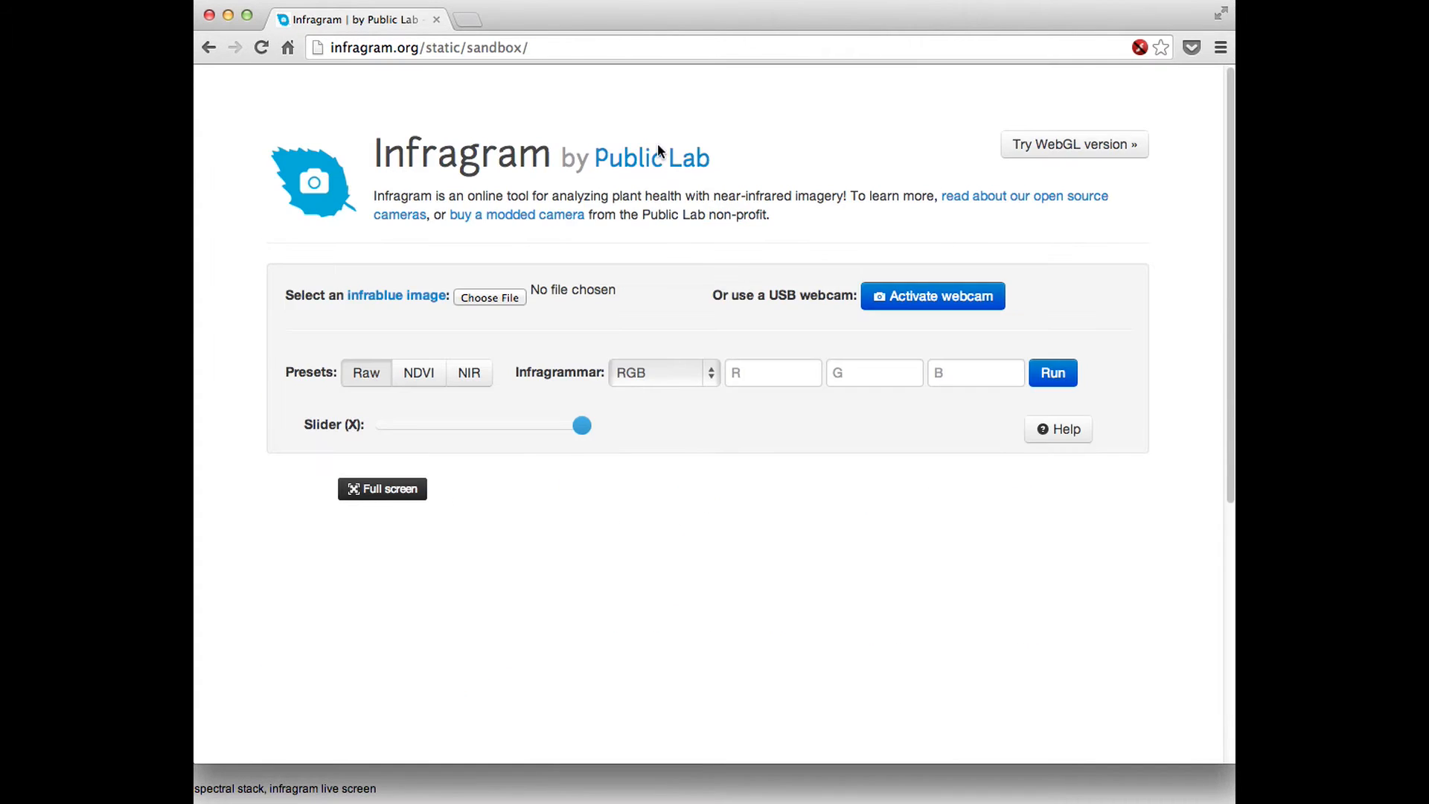
pyautogui.moveTo(660, 307)
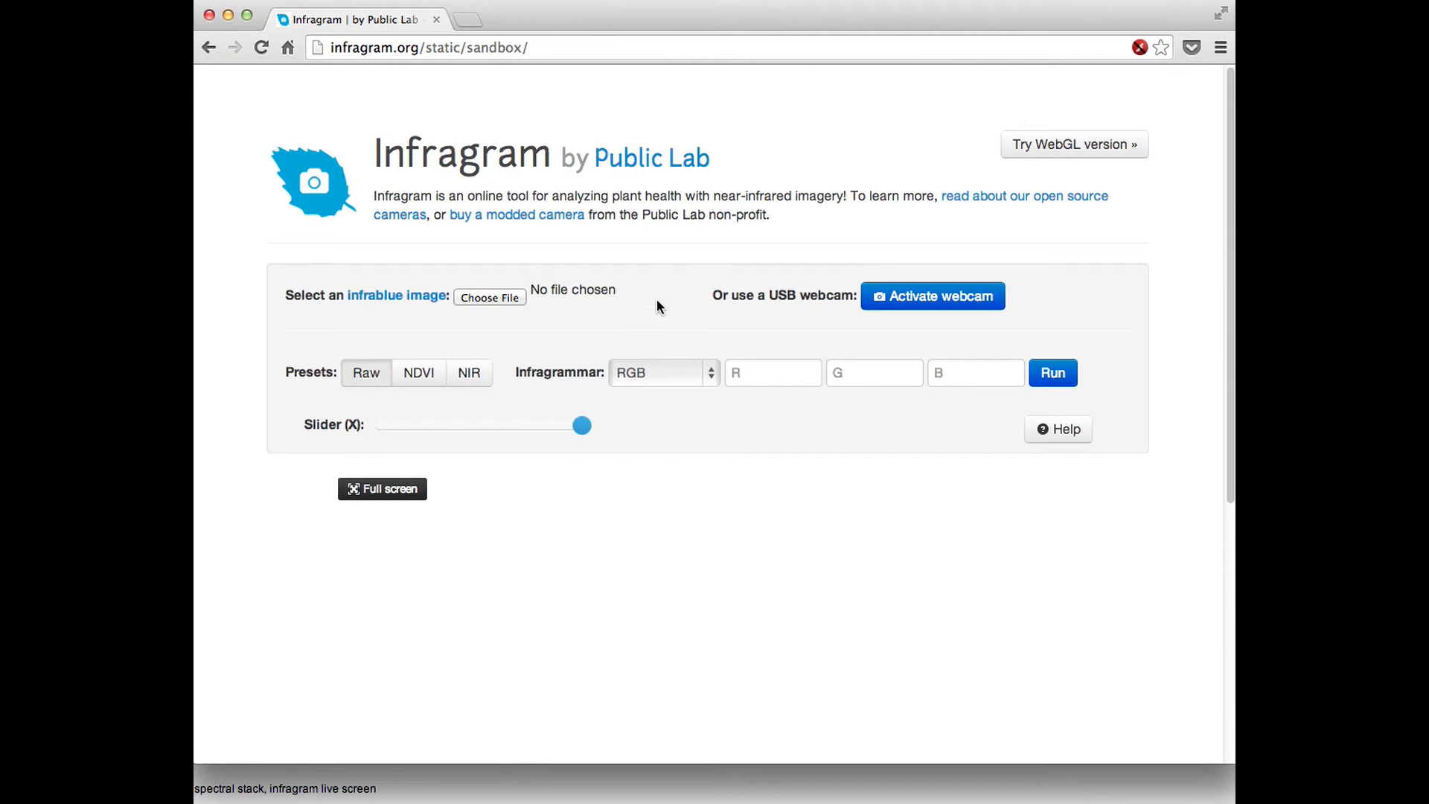
pyautogui.moveTo(511, 309)
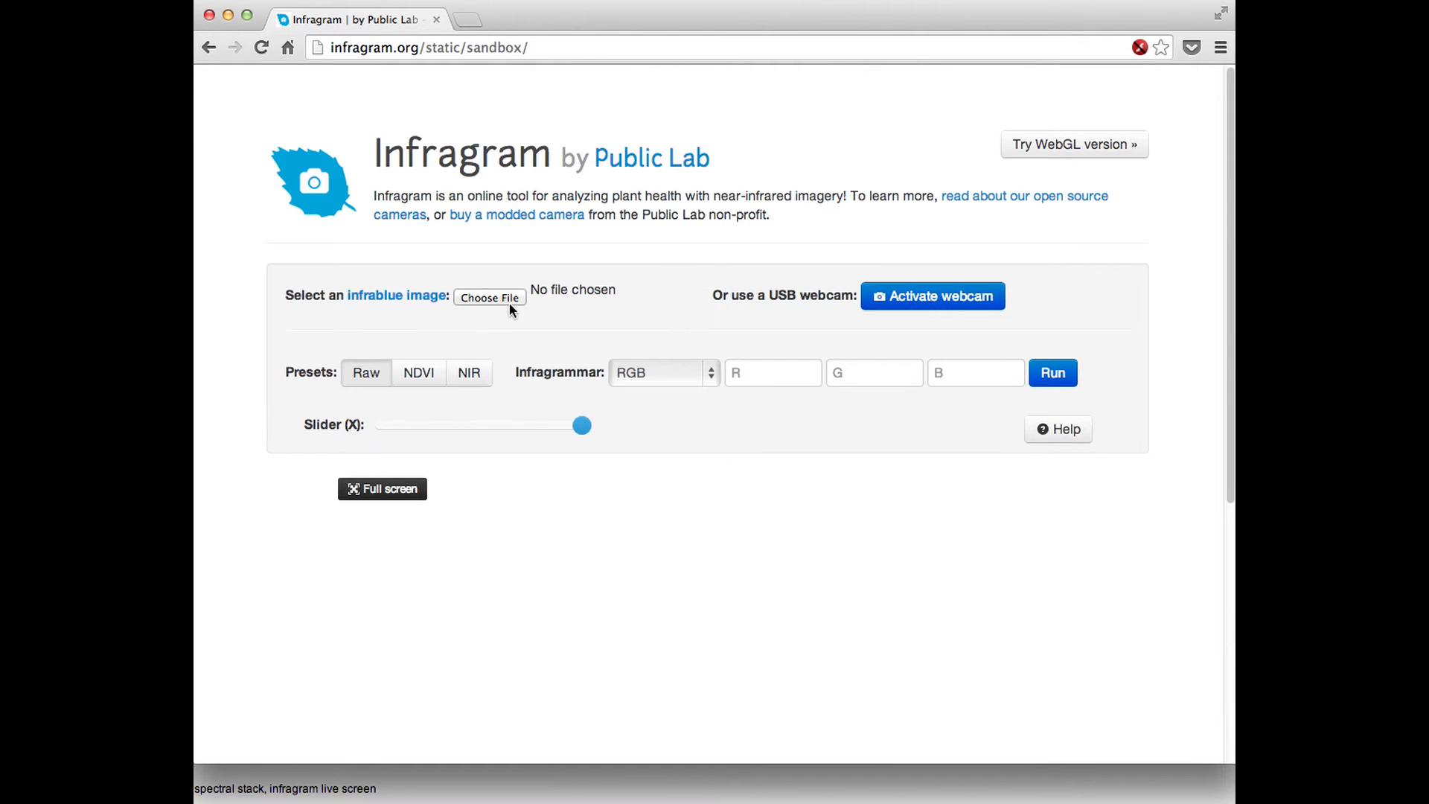
pyautogui.moveTo(824, 420)
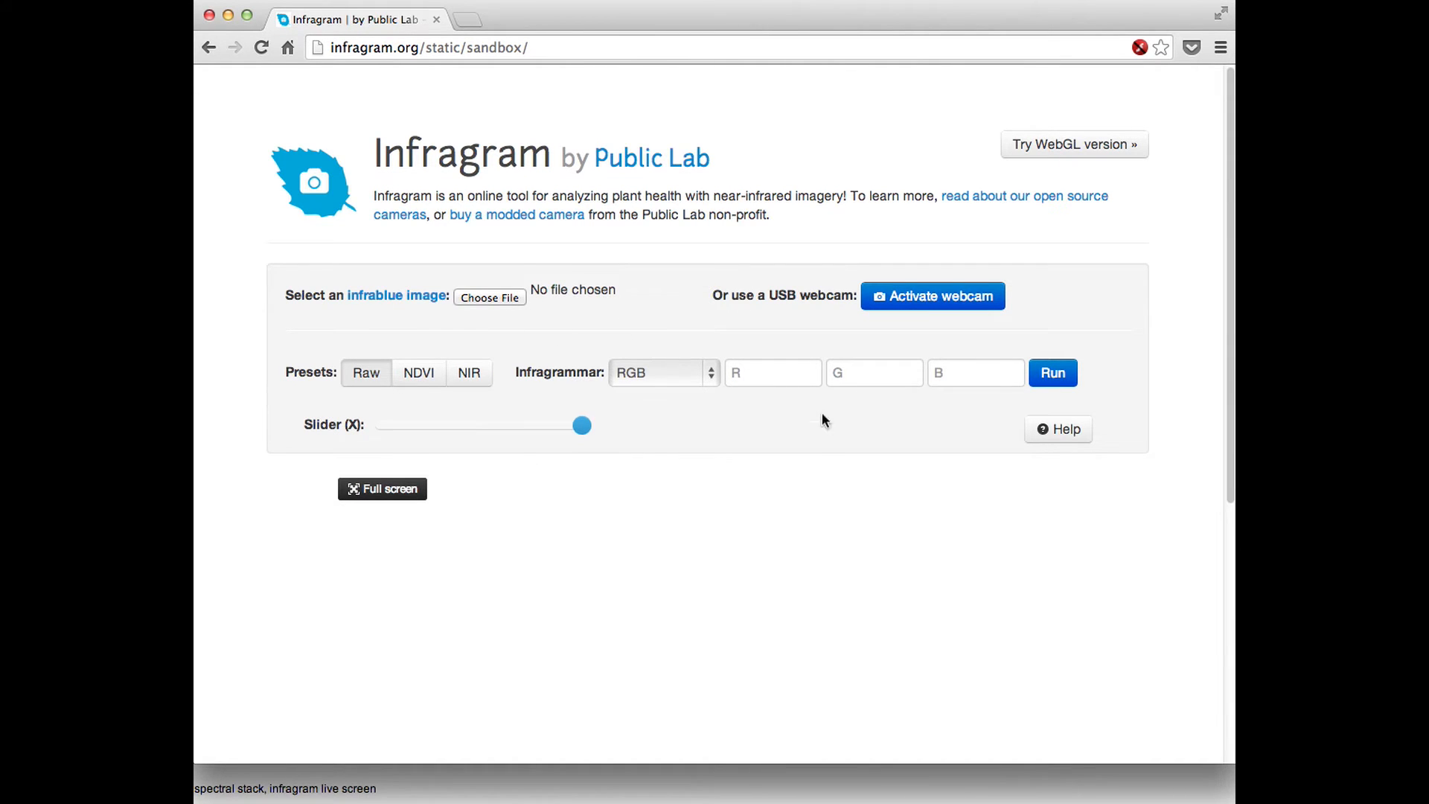
pyautogui.moveTo(583, 446)
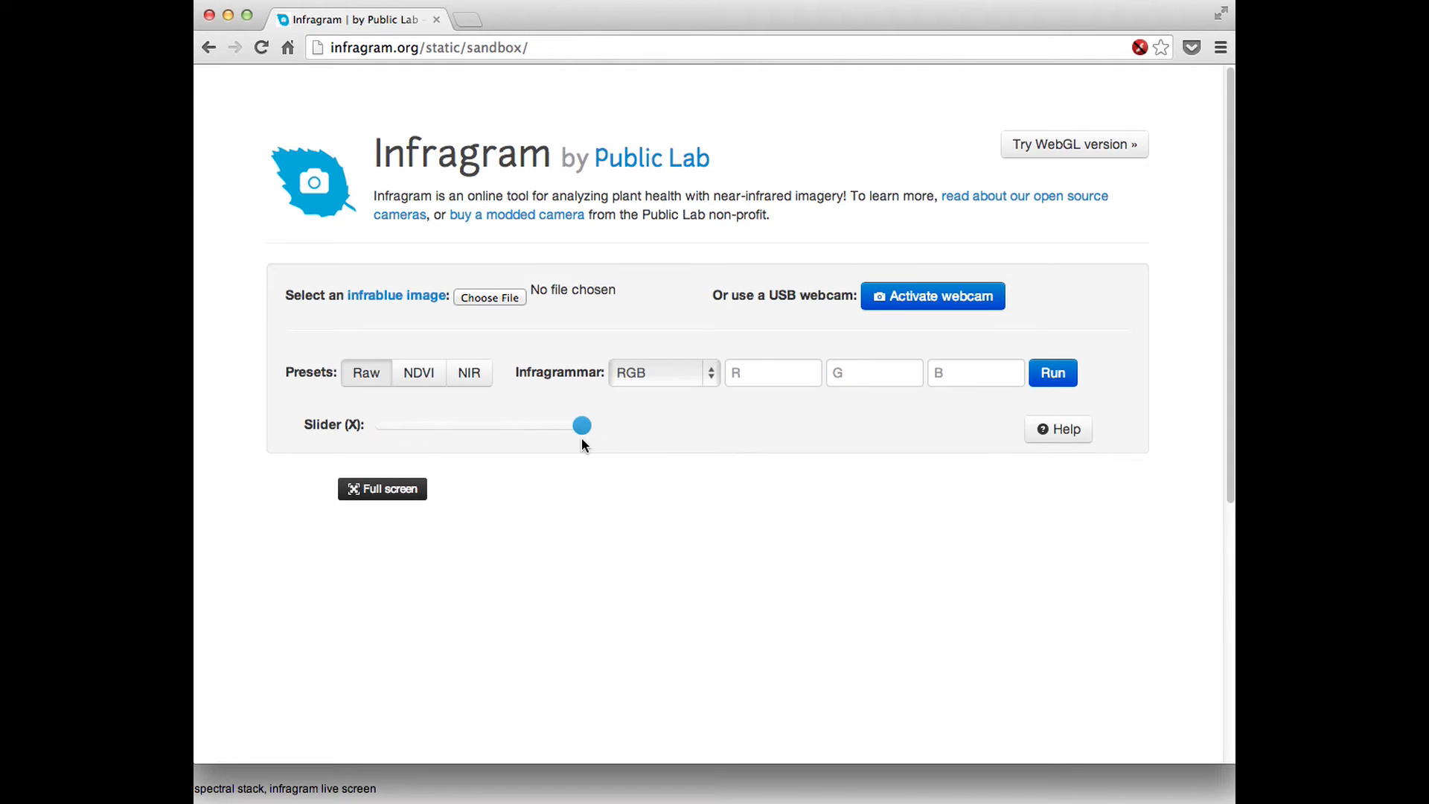
pyautogui.moveTo(1021, 218)
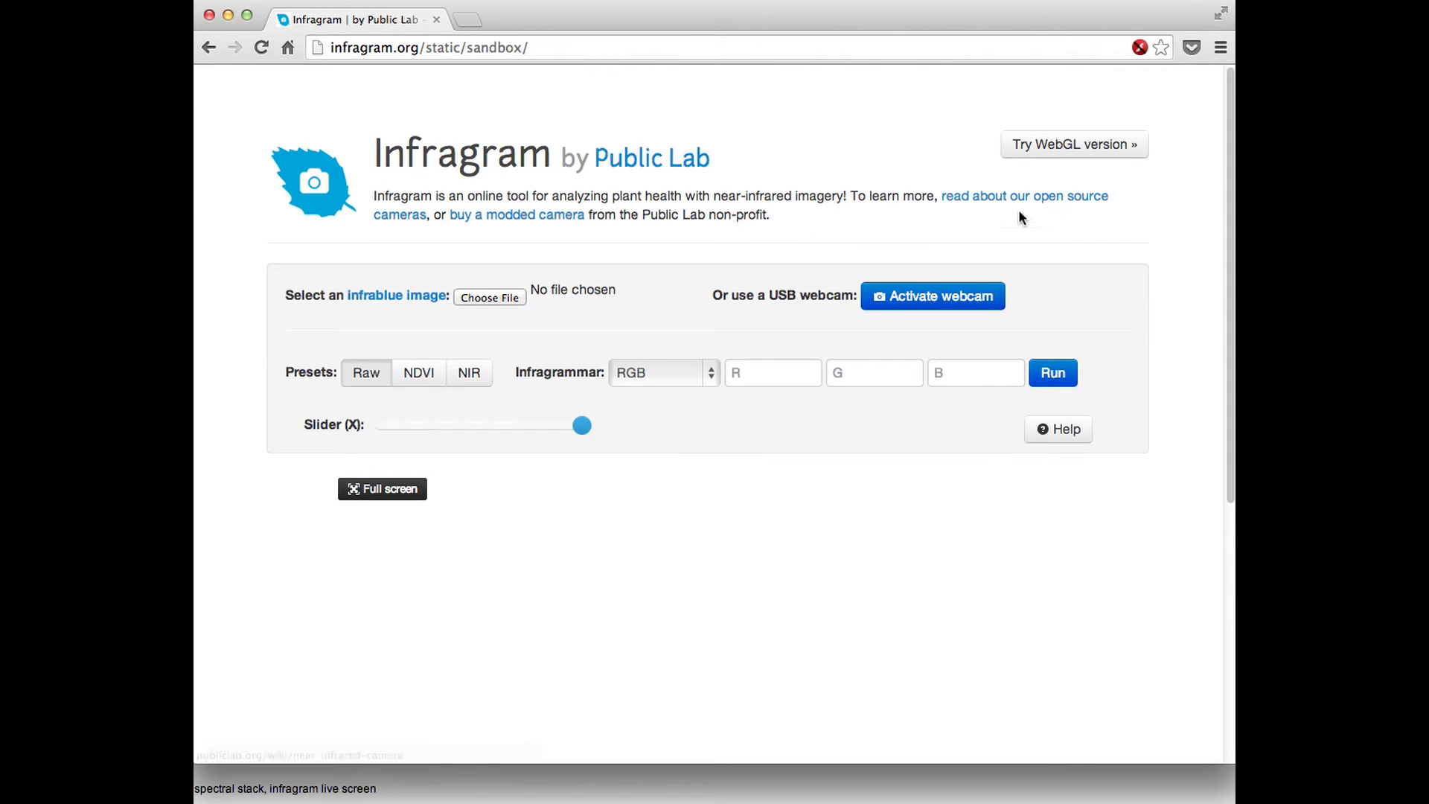
pyautogui.moveTo(1129, 265)
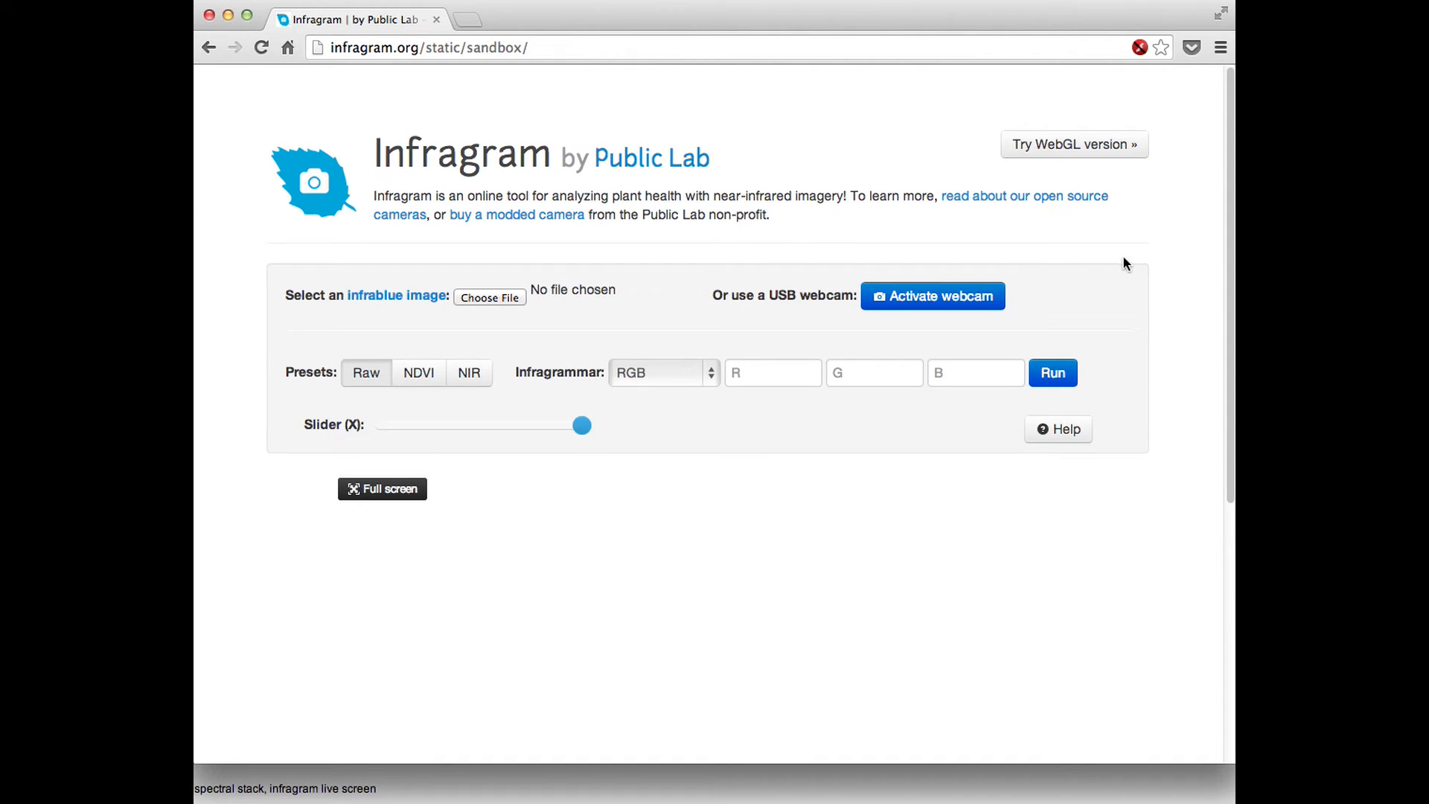
pyautogui.moveTo(1073, 145)
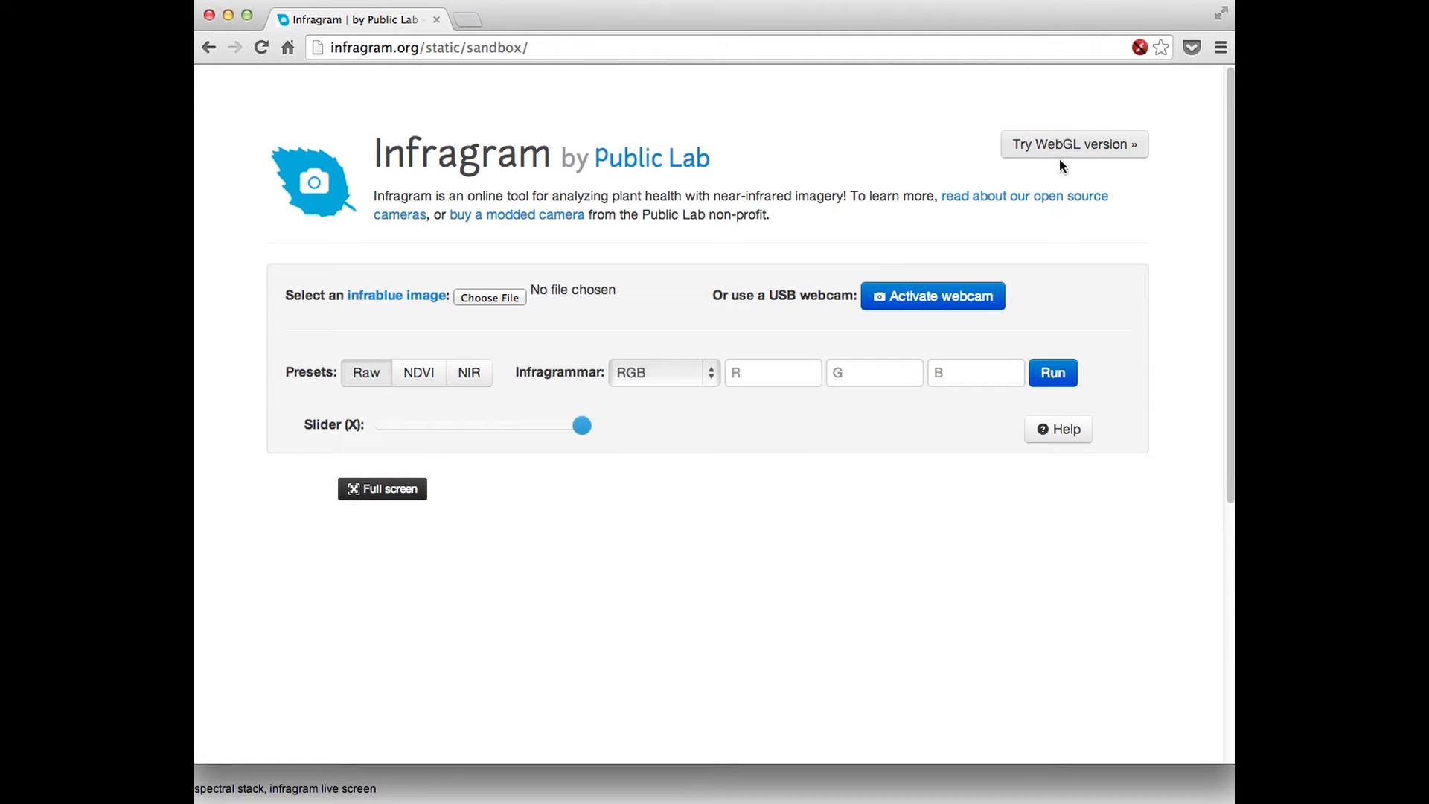
pyautogui.moveTo(1061, 158)
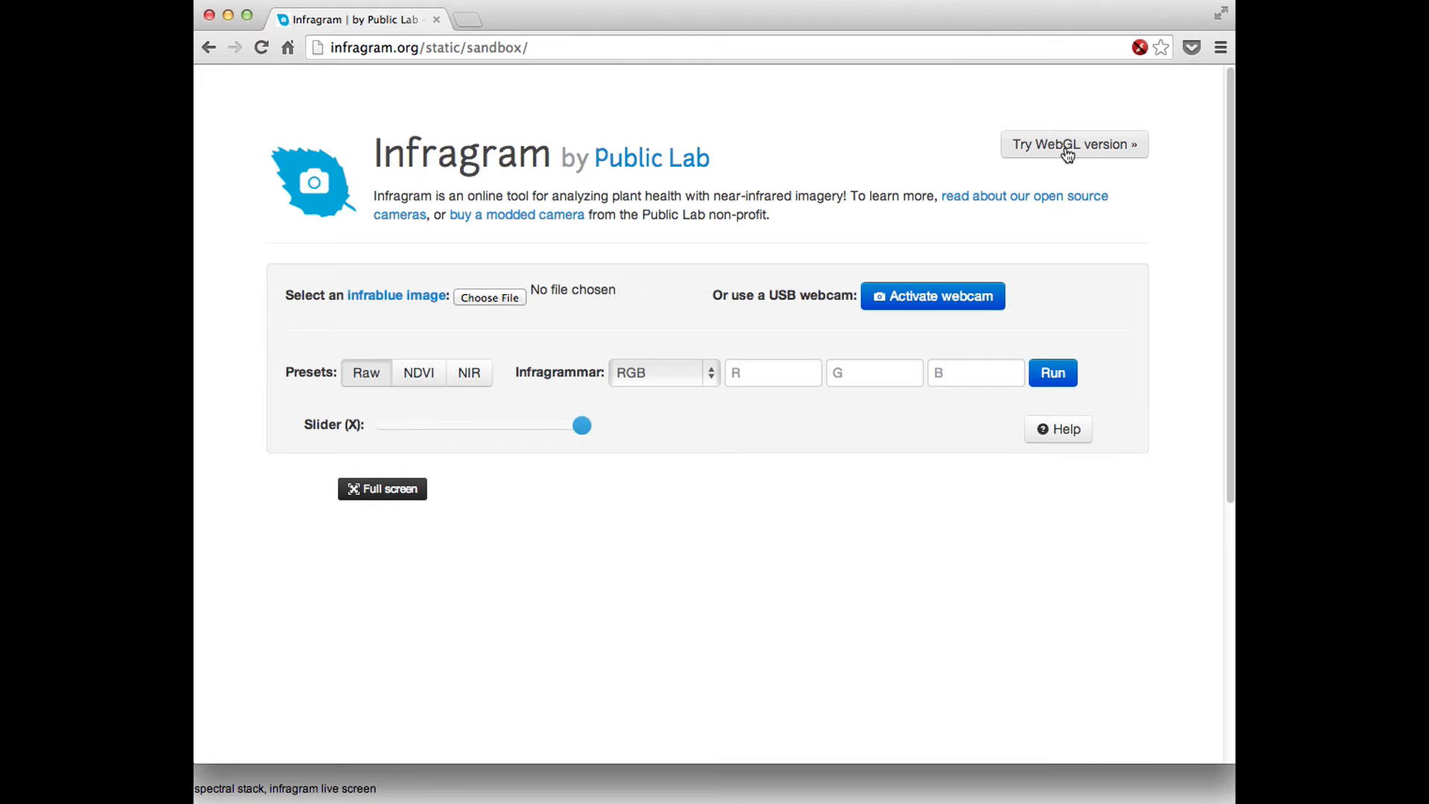
pyautogui.moveTo(1085, 156)
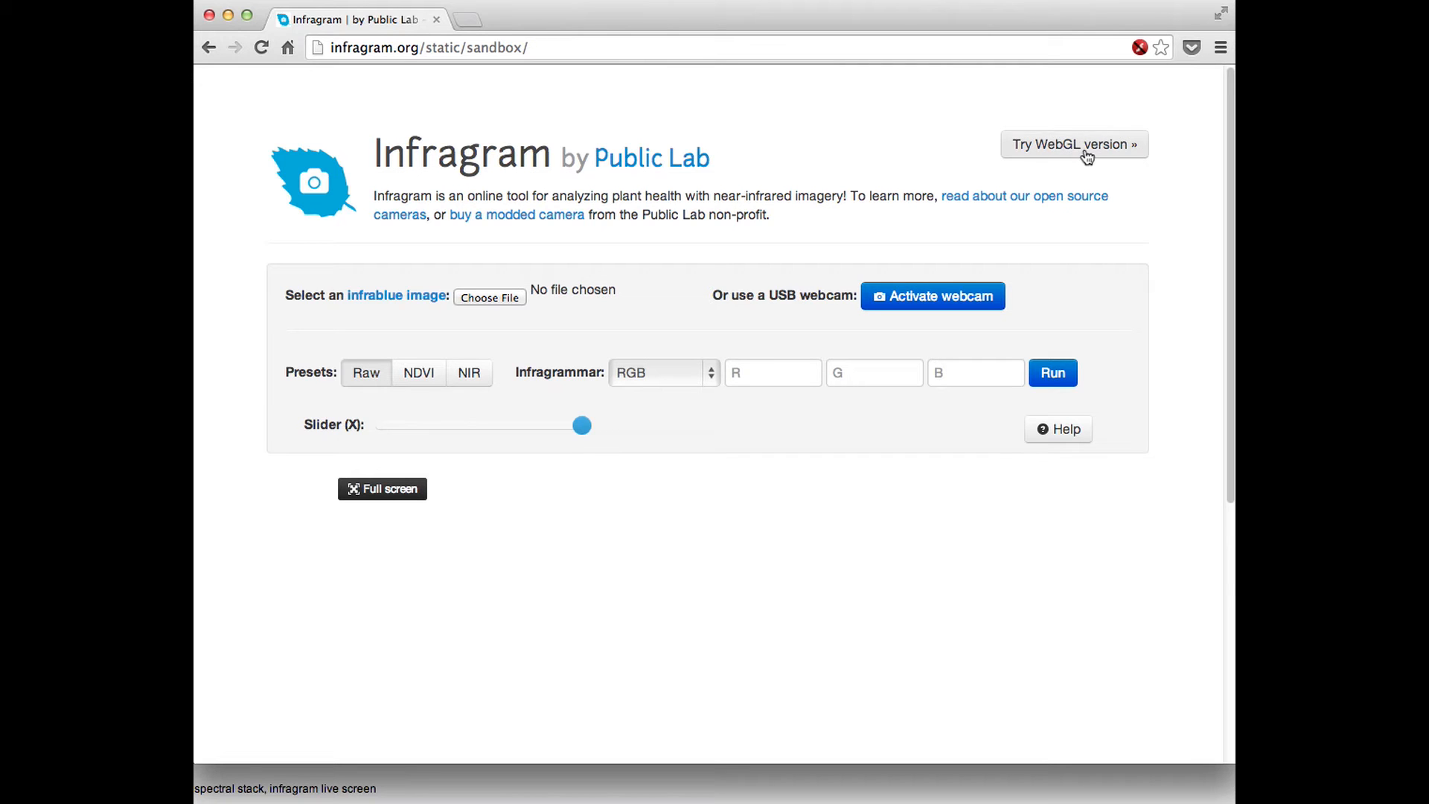
pyautogui.click(1074, 145)
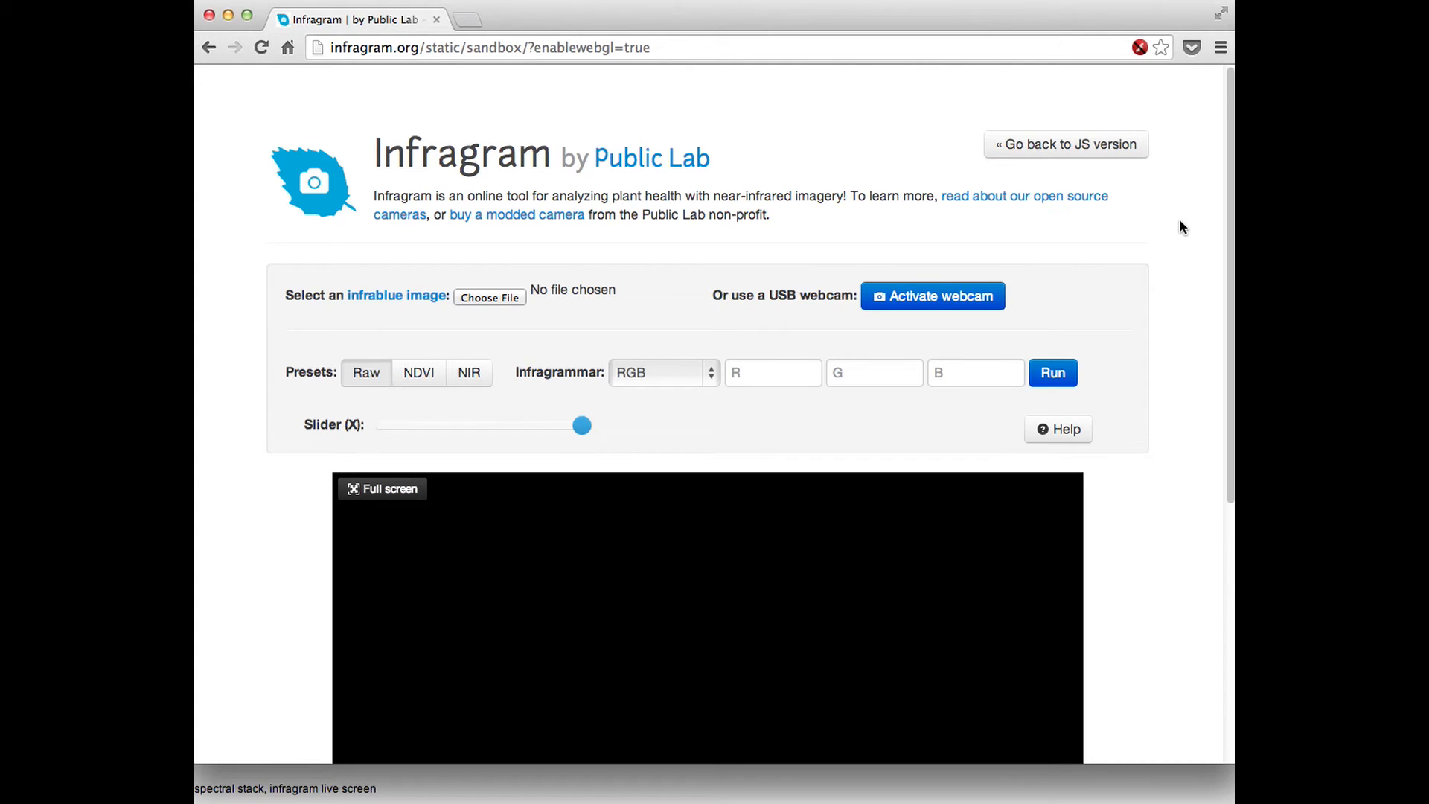
pyautogui.moveTo(1144, 422)
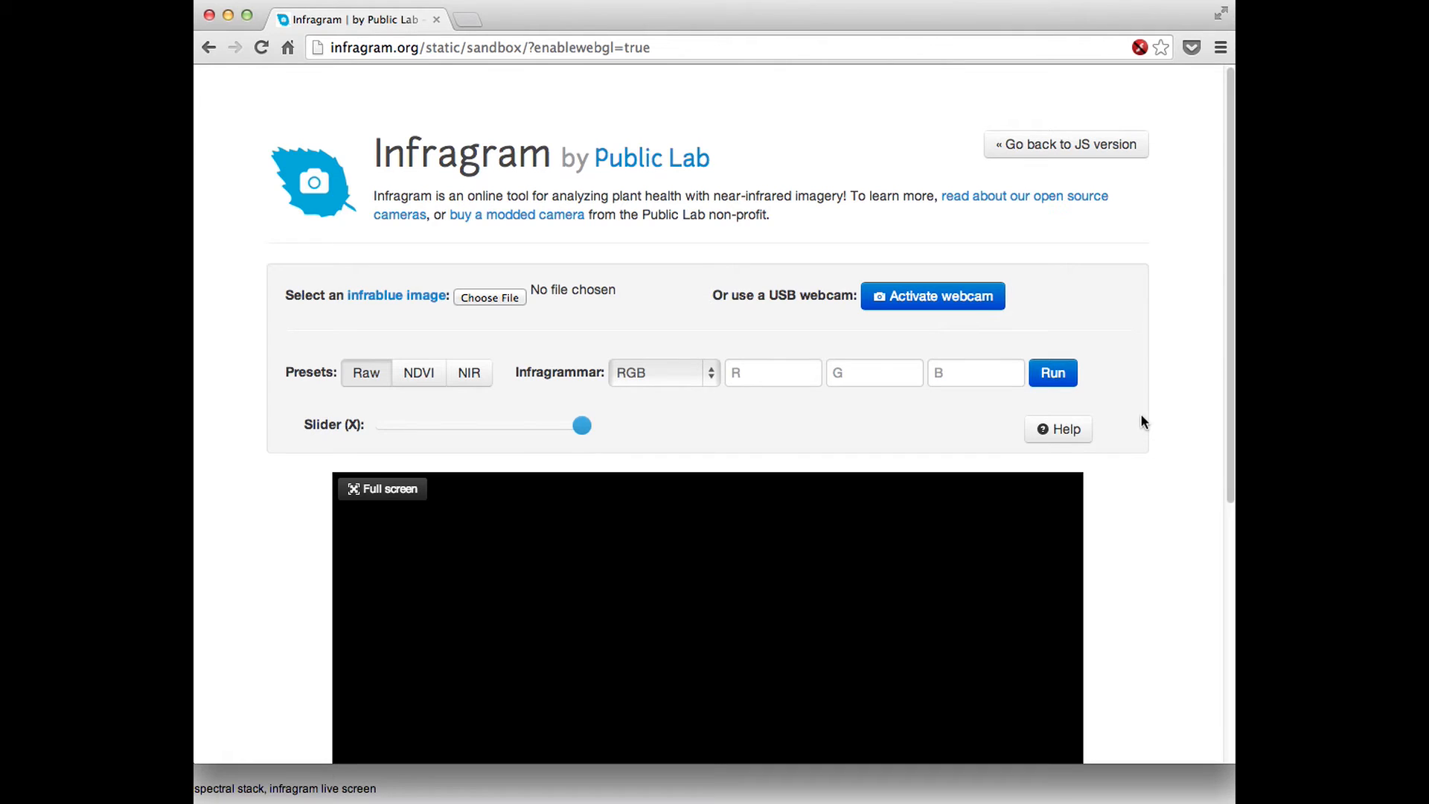
pyautogui.moveTo(1165, 412)
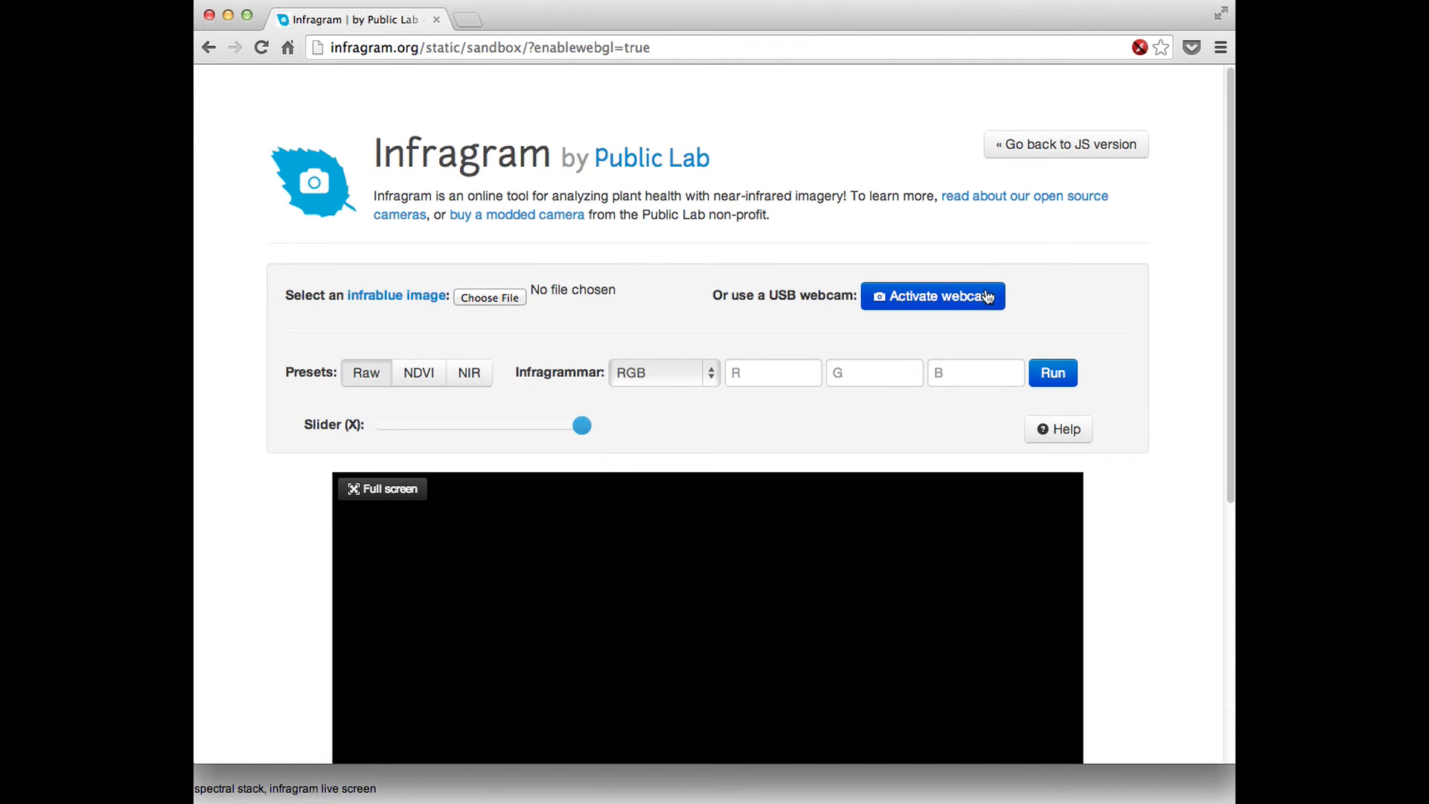
# - Activate webcam input and allow the site to use the camera
pyautogui.click(932, 295)
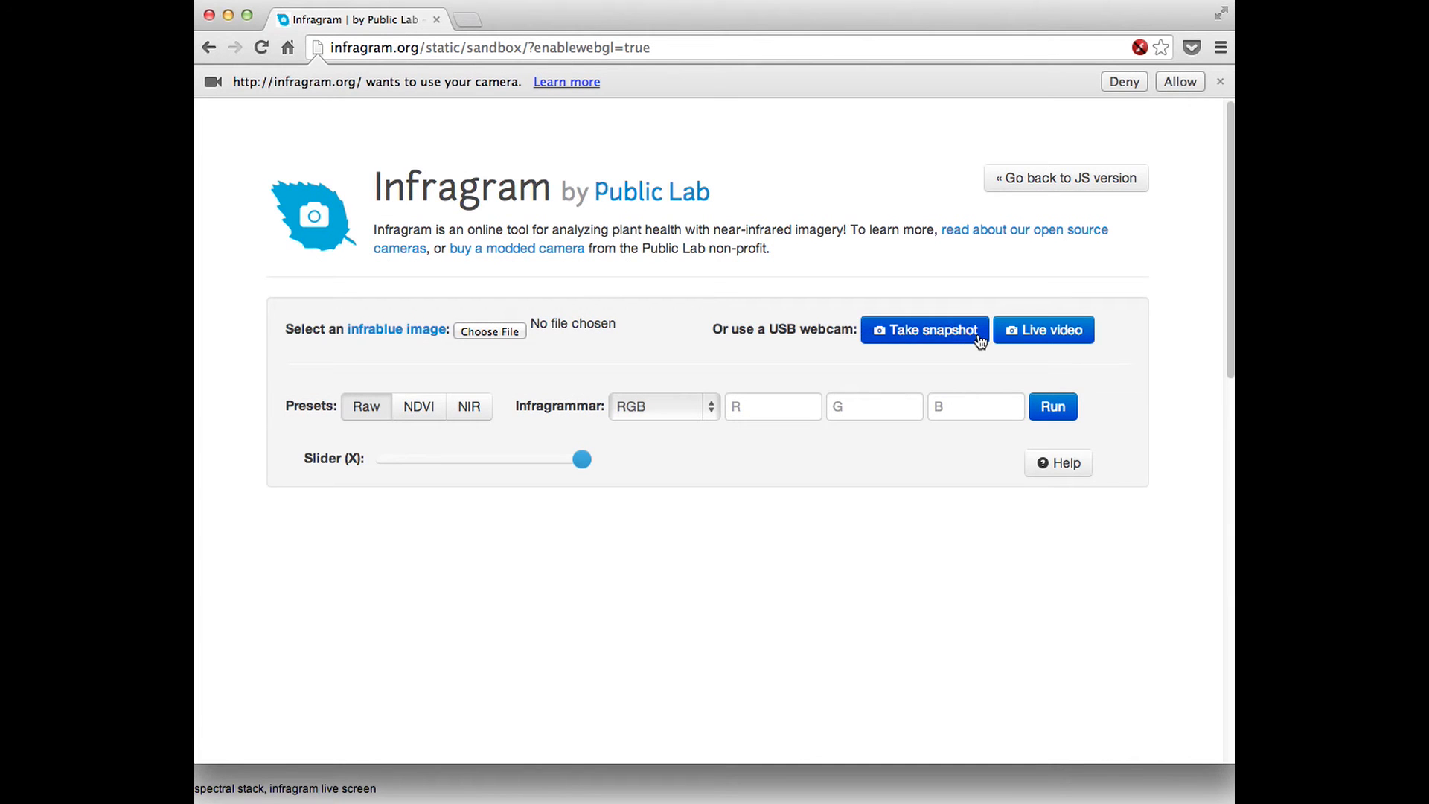
pyautogui.moveTo(807, 94)
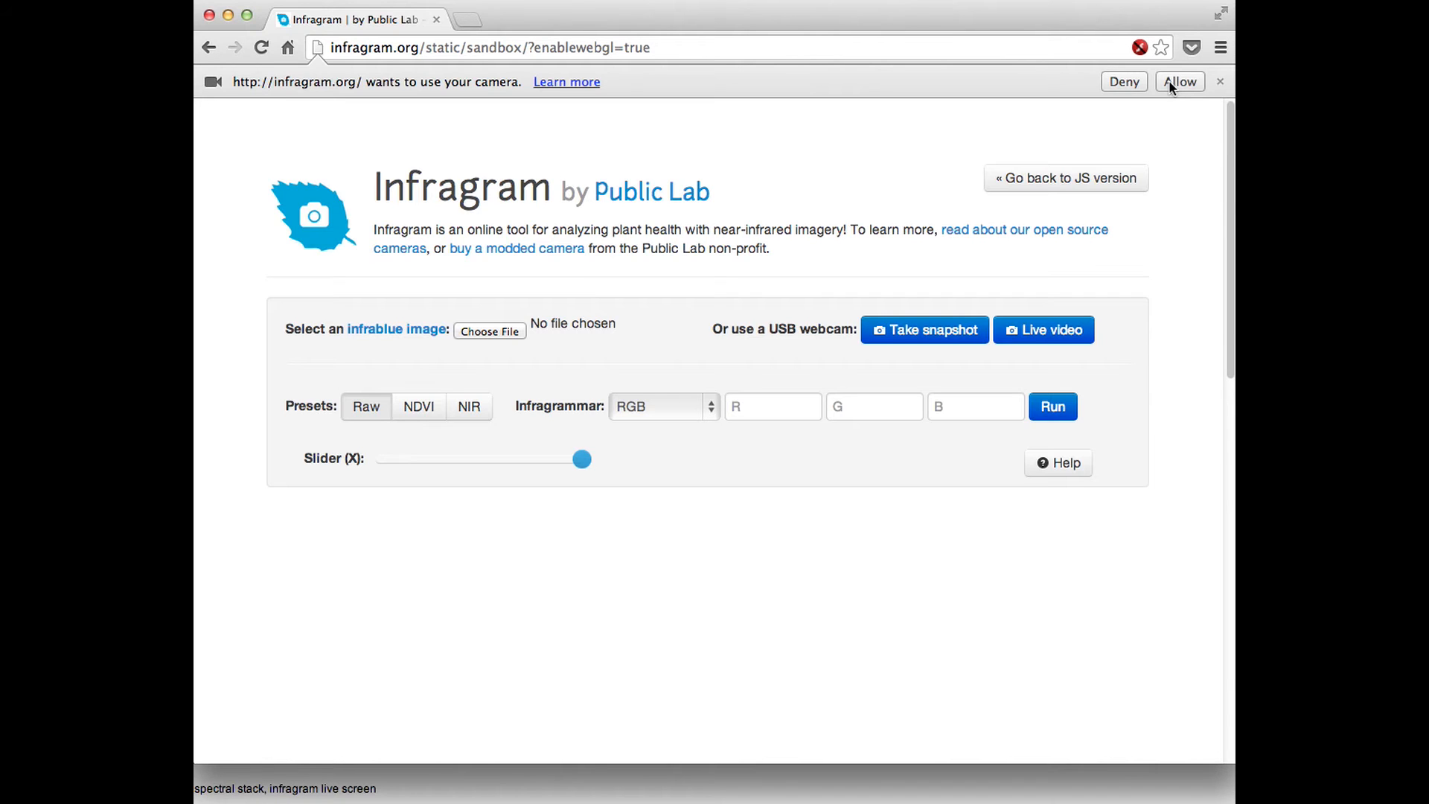
pyautogui.click(1179, 81)
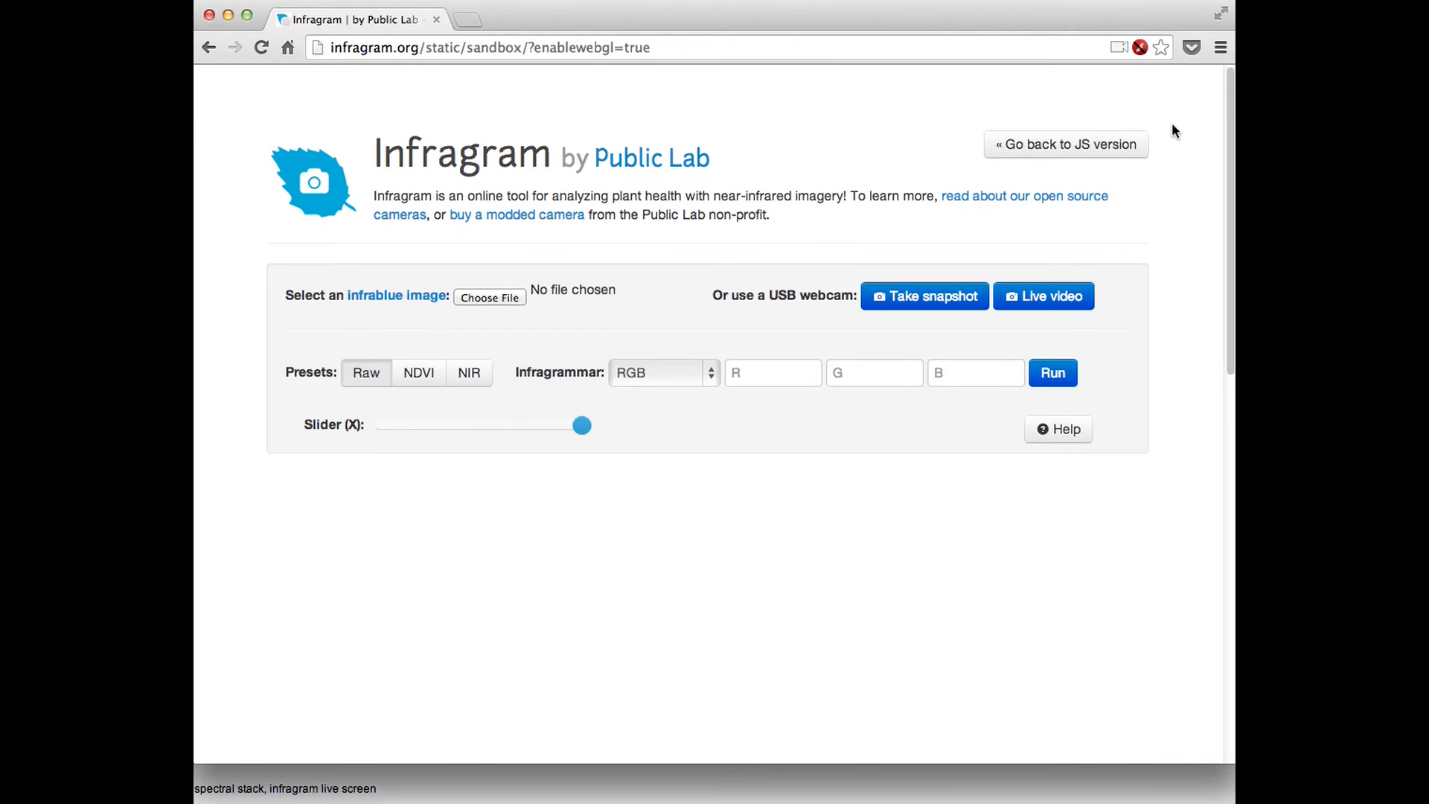
# - Start live webcam video and view the feed with the NDVI preset in greyscale
pyautogui.click(1042, 295)
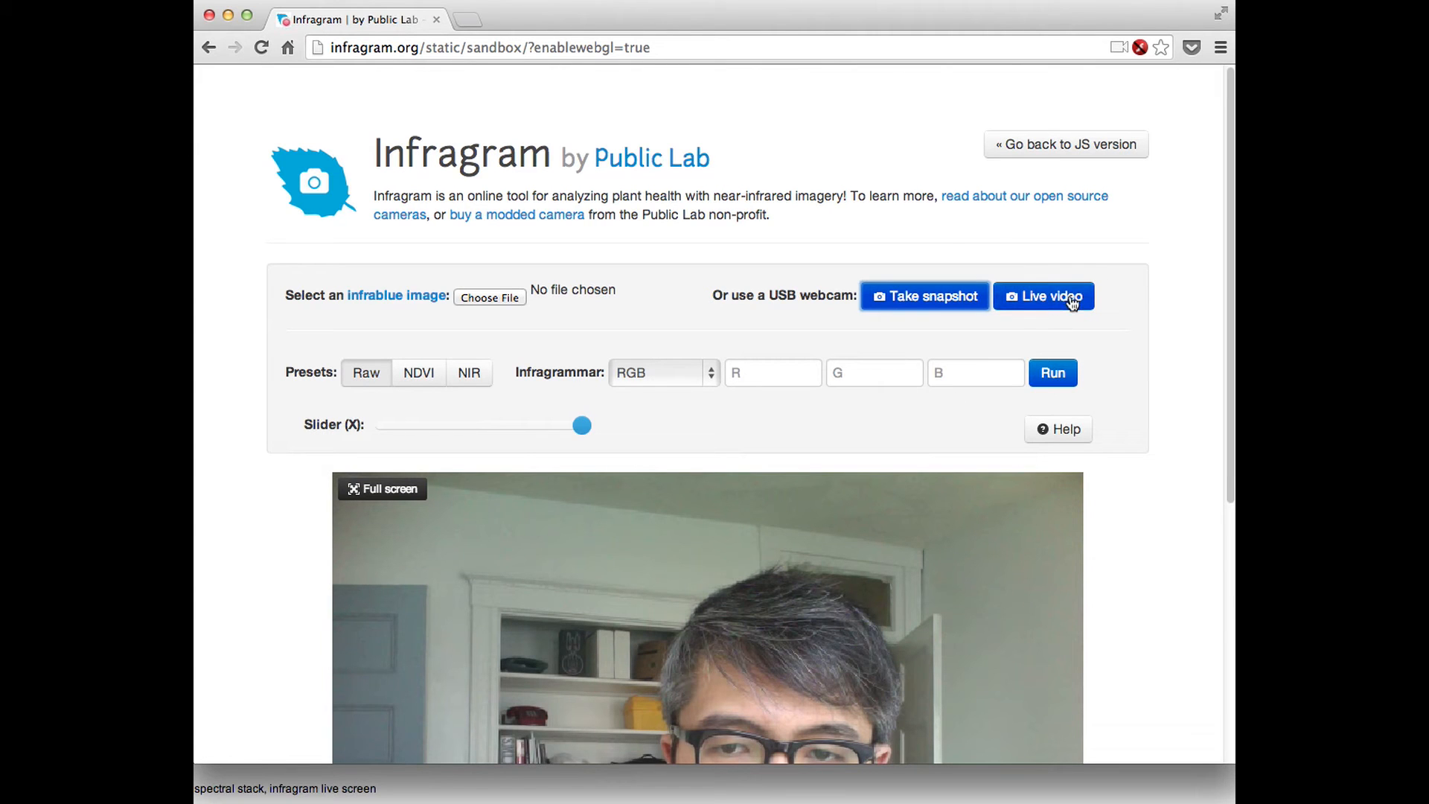
pyautogui.moveTo(1167, 400)
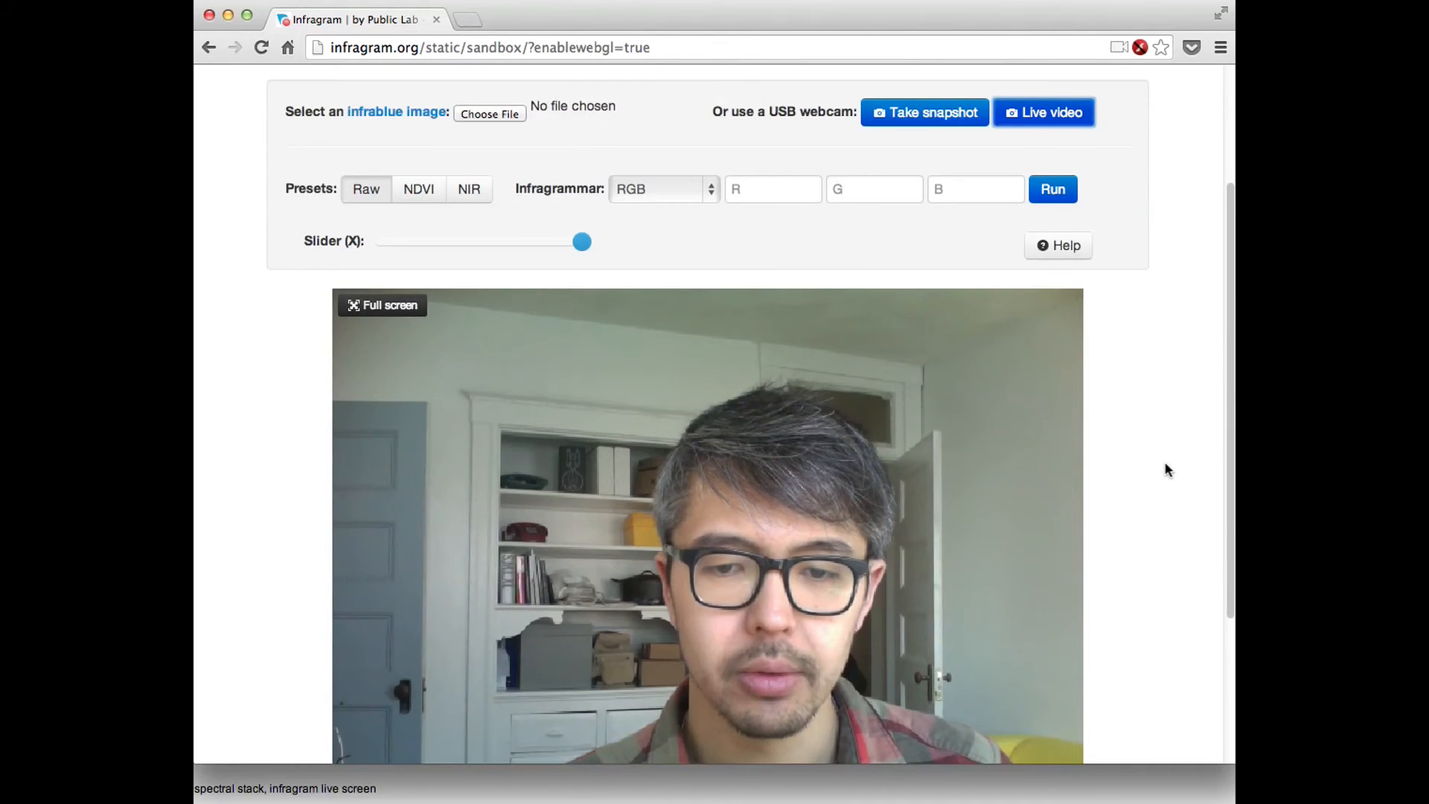
pyautogui.scroll(3)
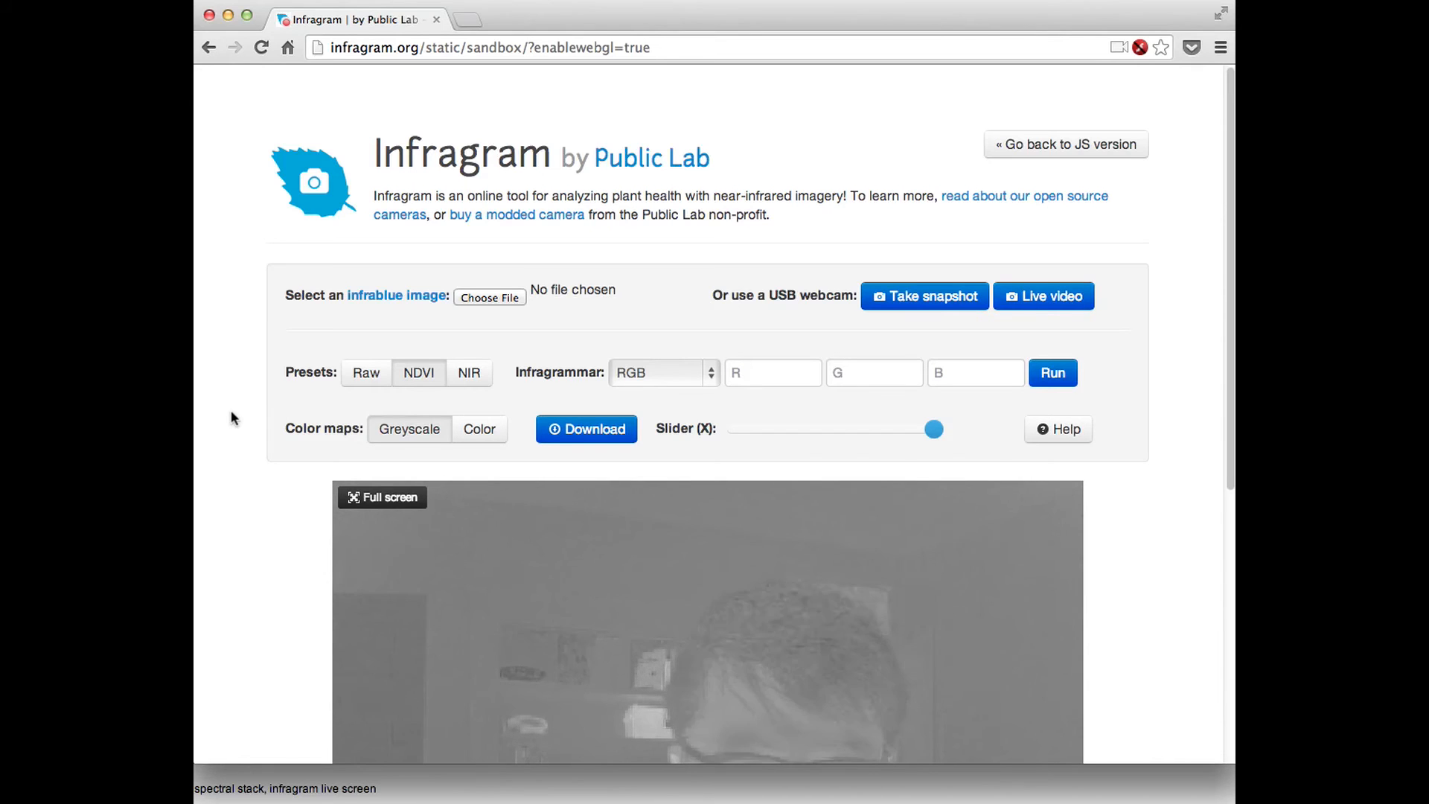
# - Inspect the colour-mapped NDVI feed and bring up the Infragrammar mode list
pyautogui.scroll(-3)
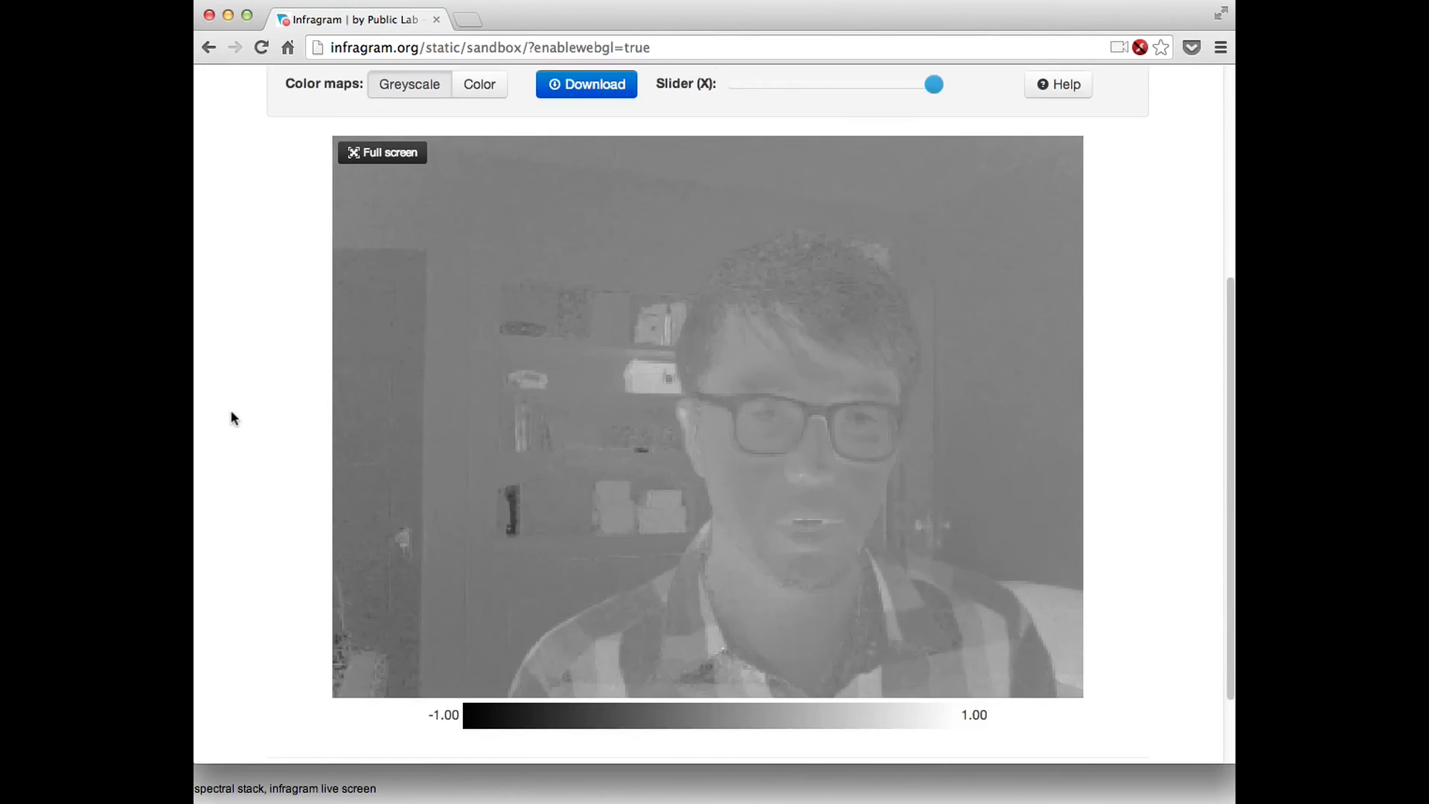
pyautogui.scroll(3)
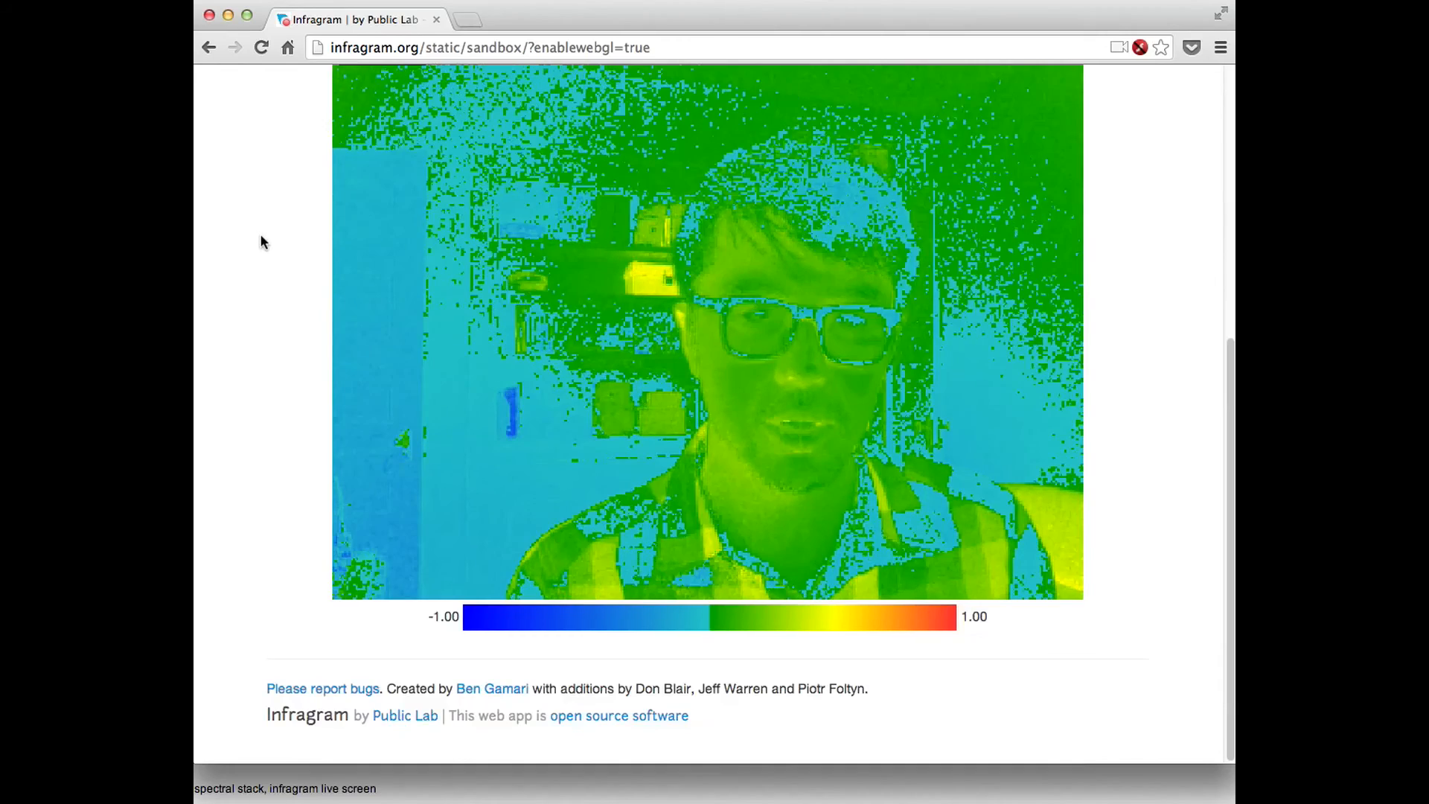
pyautogui.scroll(3)
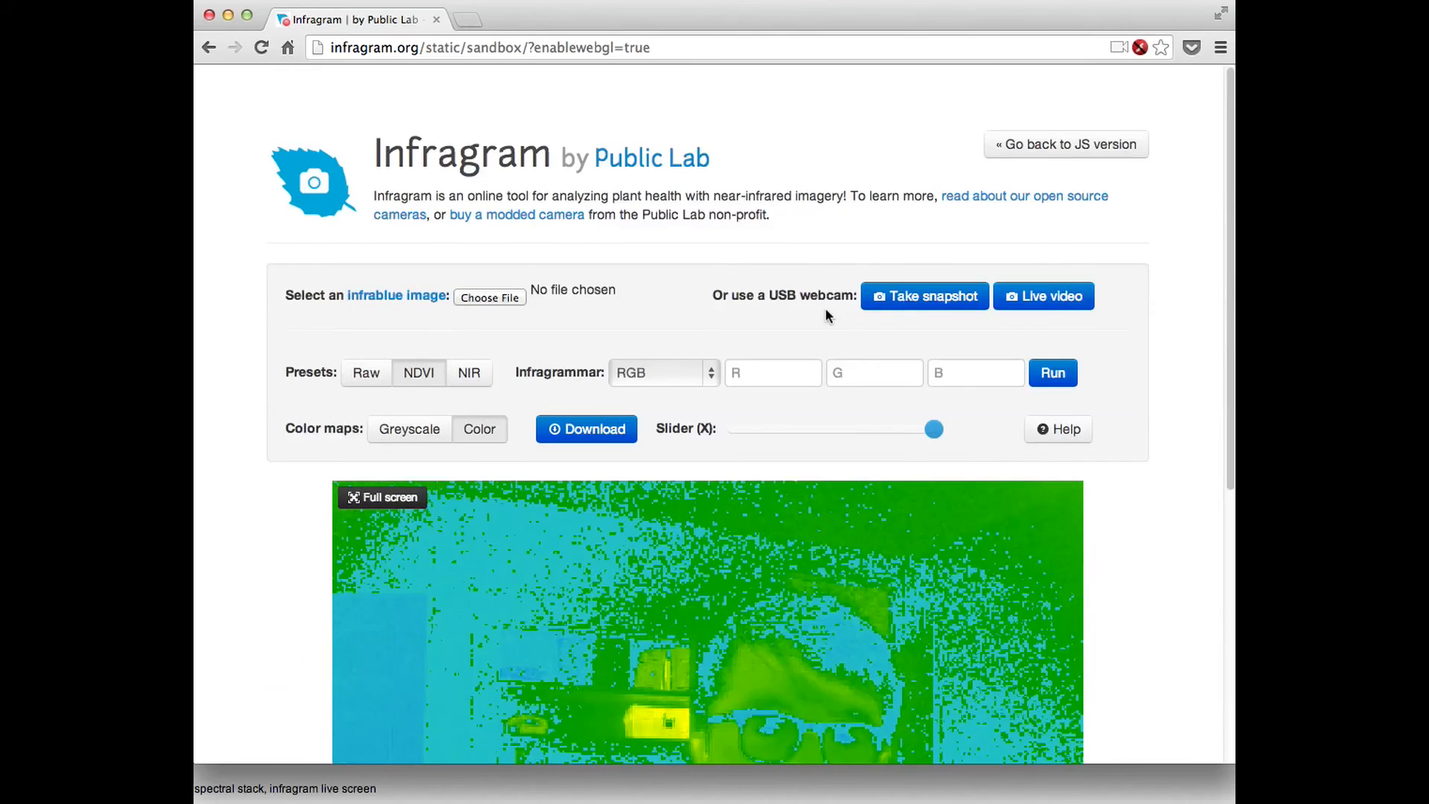
pyautogui.click(661, 373)
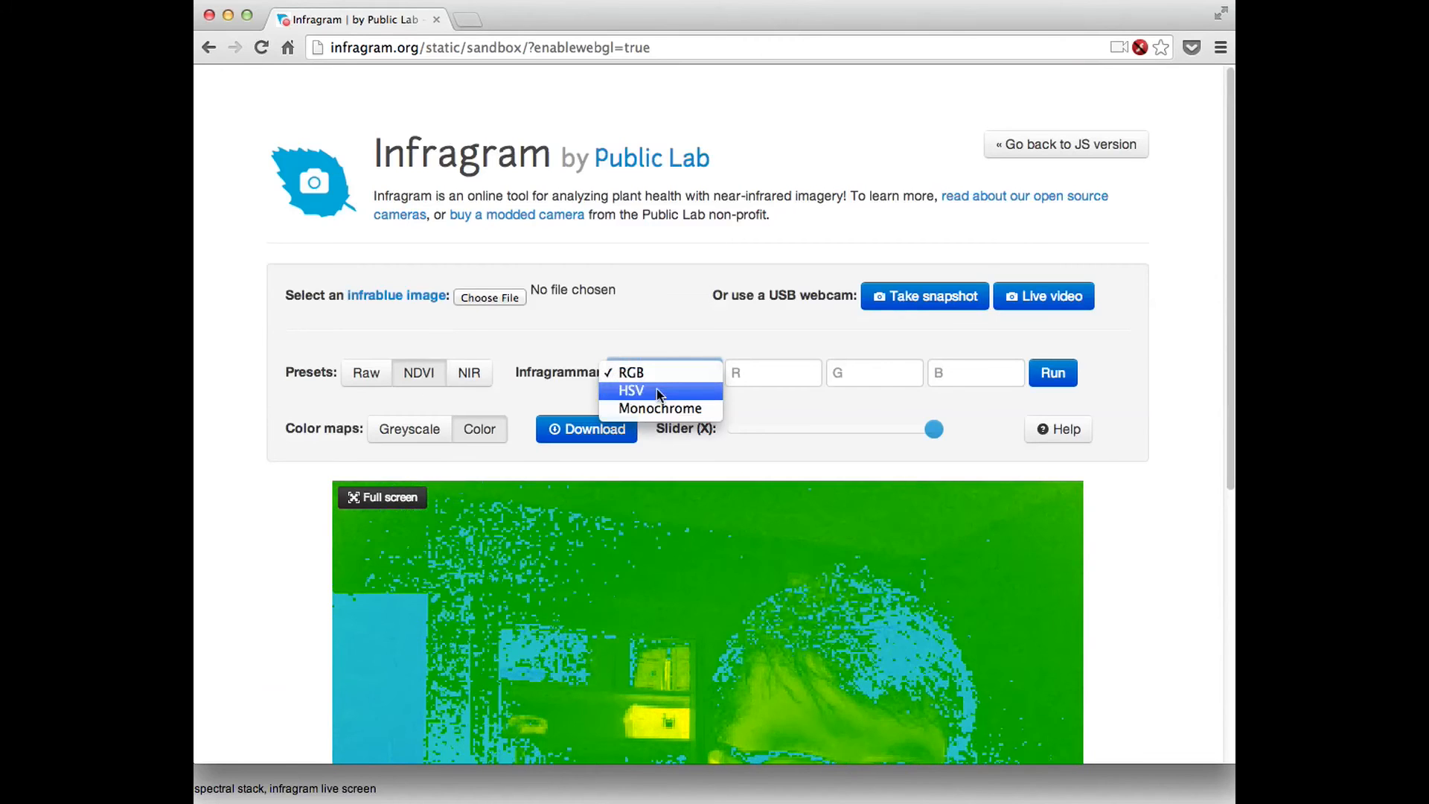
# - Choose the HSV infragrammar mode and enter the R, 1, 1 expression for a rainbow view
pyautogui.click(631, 390)
pyautogui.write('1')
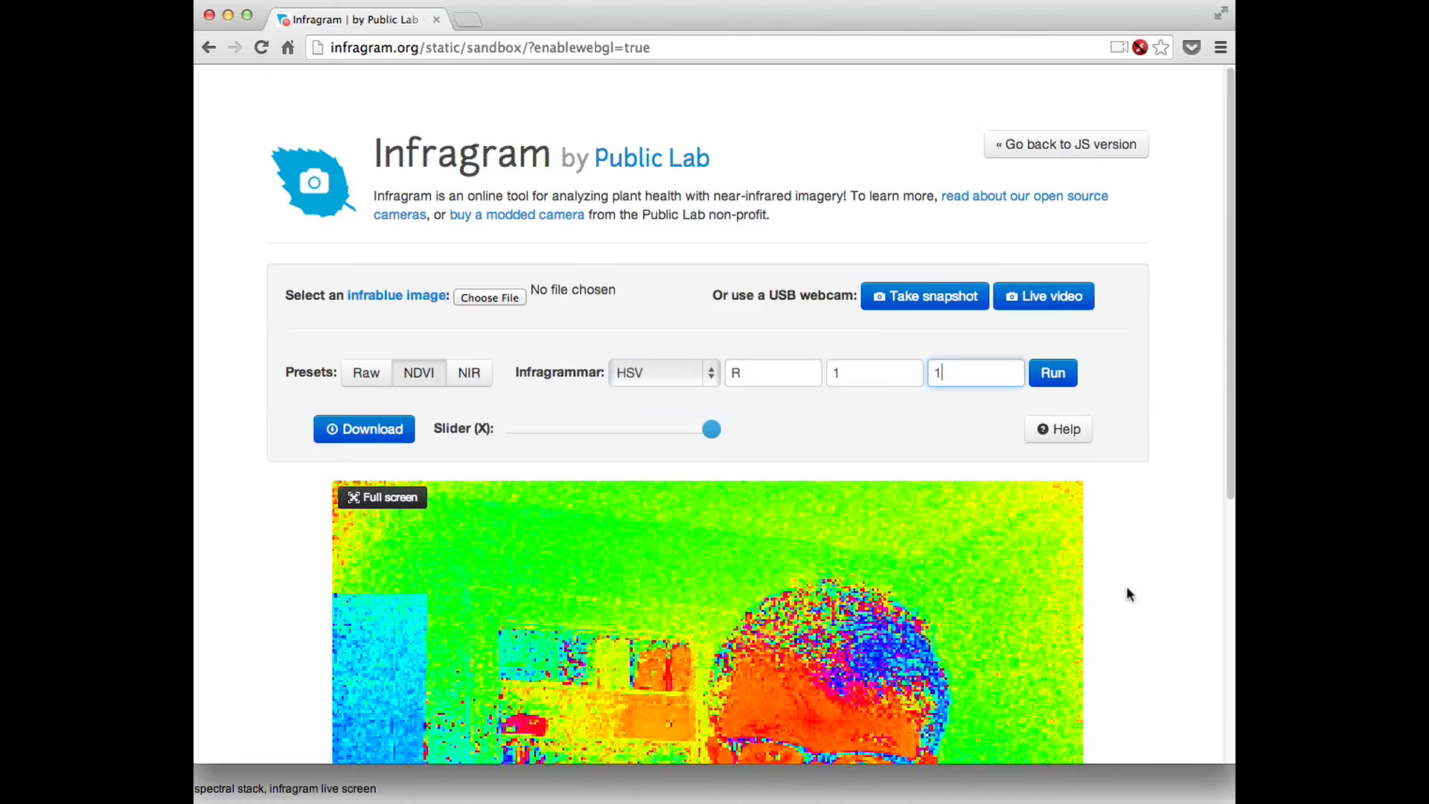
pyautogui.scroll(-3)
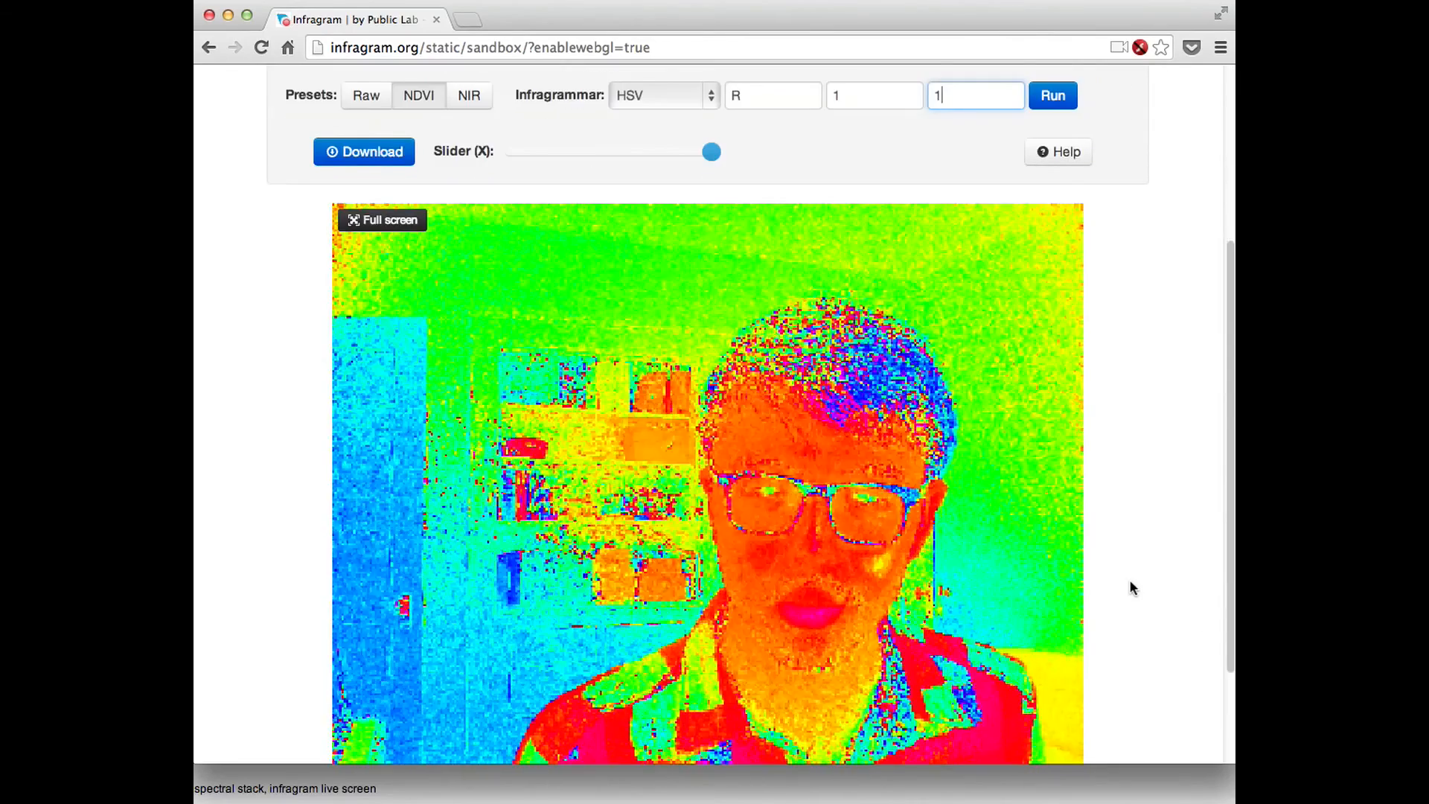
pyautogui.scroll(3)
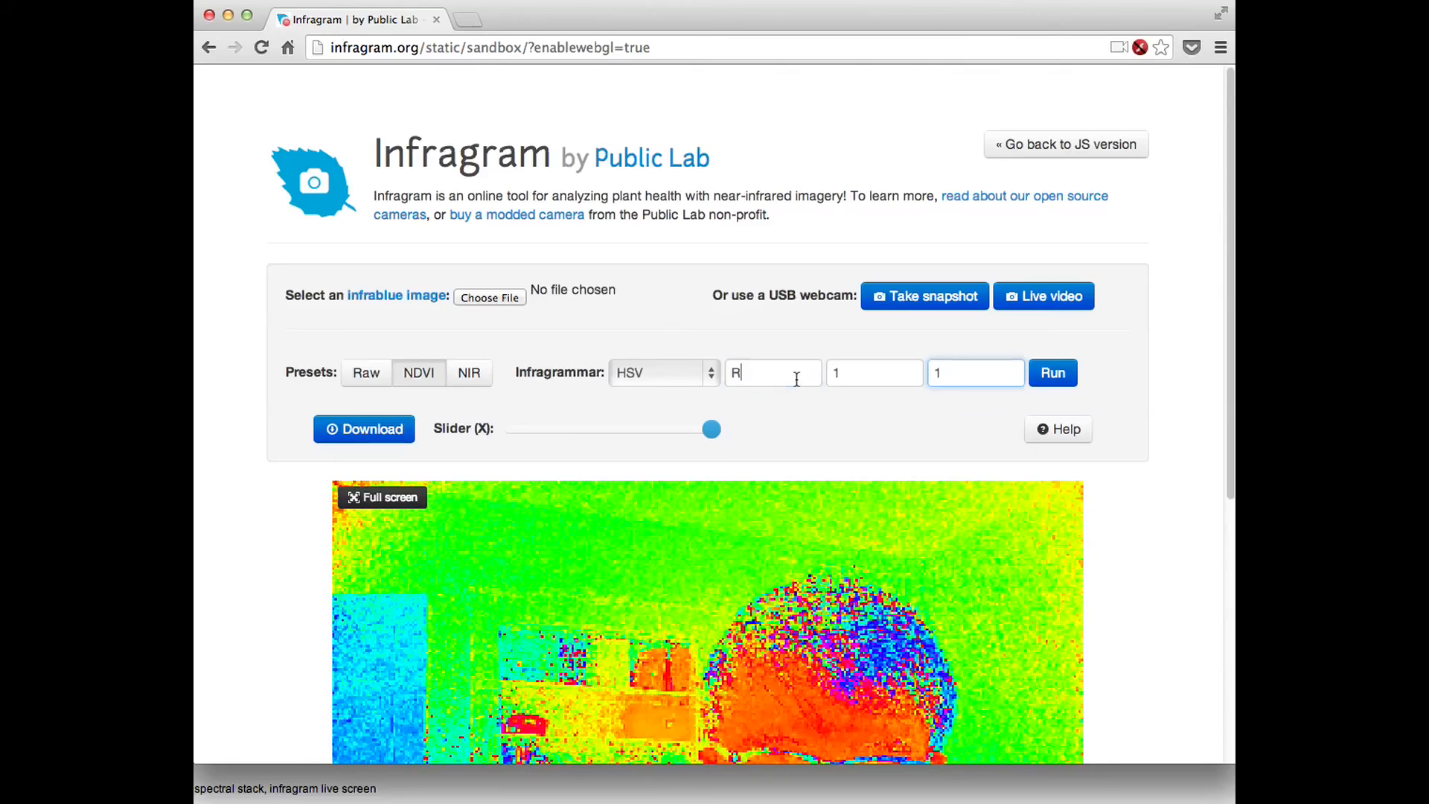
pyautogui.write('/')
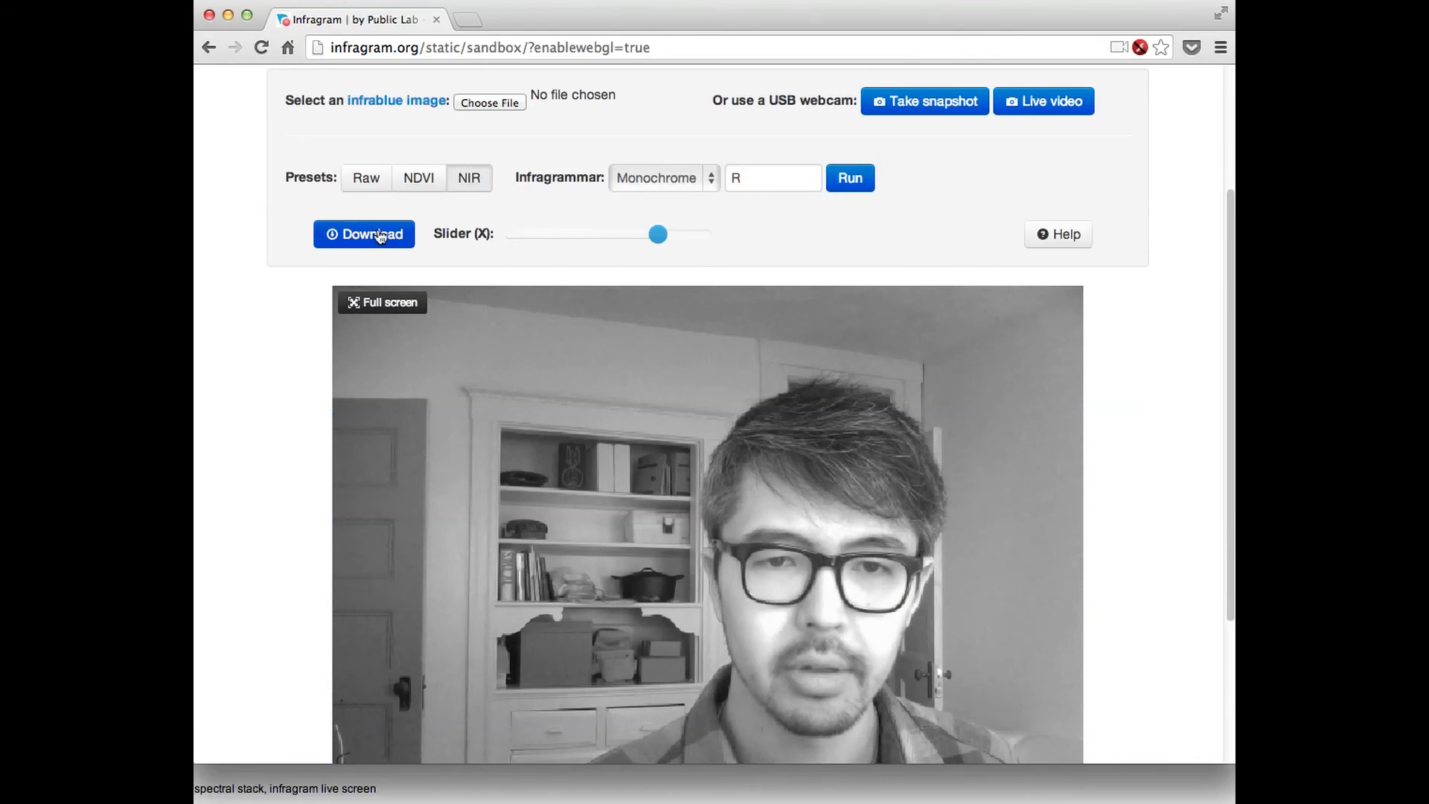
# - Download the monochrome NIR webcam frame as a PNG file
pyautogui.click(364, 234)
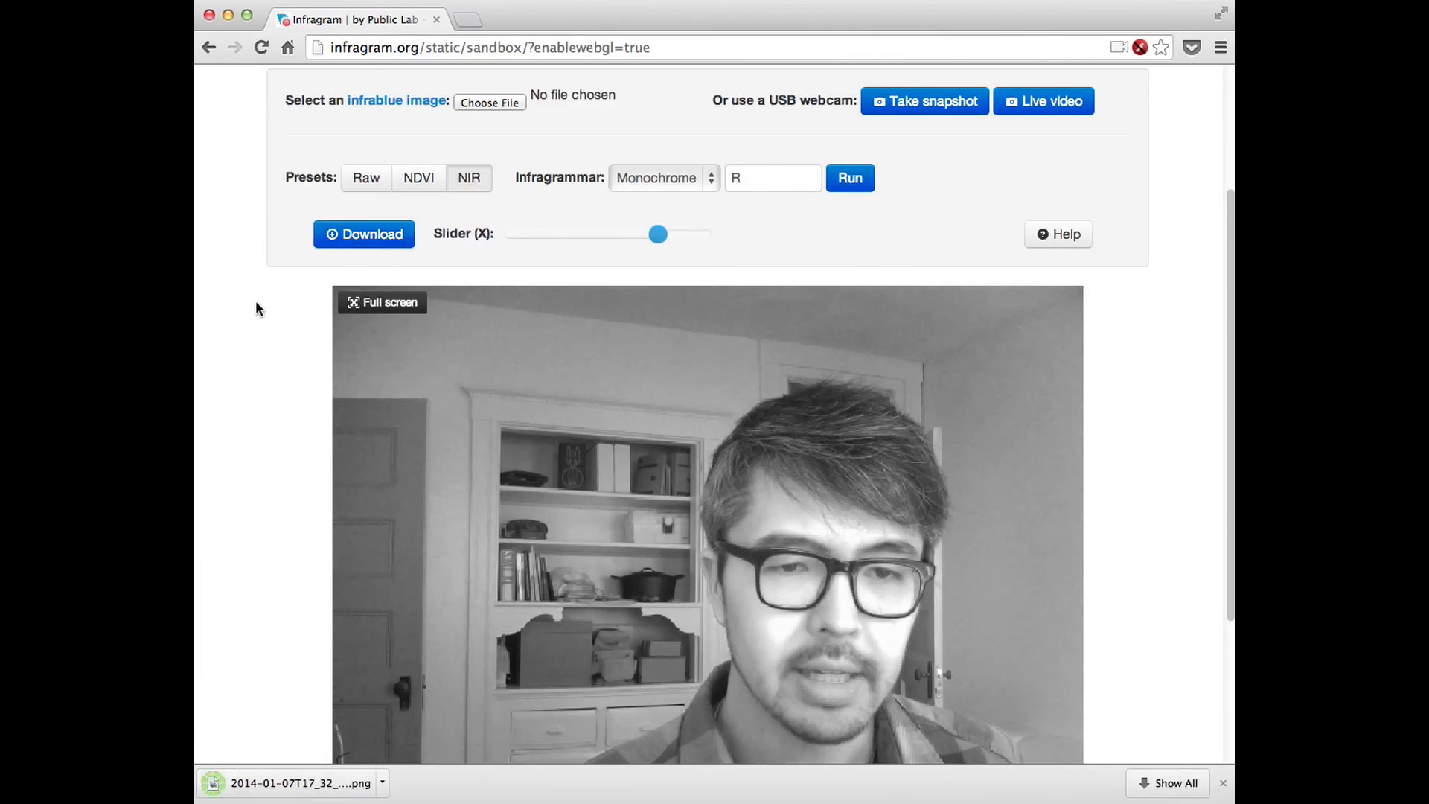
pyautogui.scroll(3)
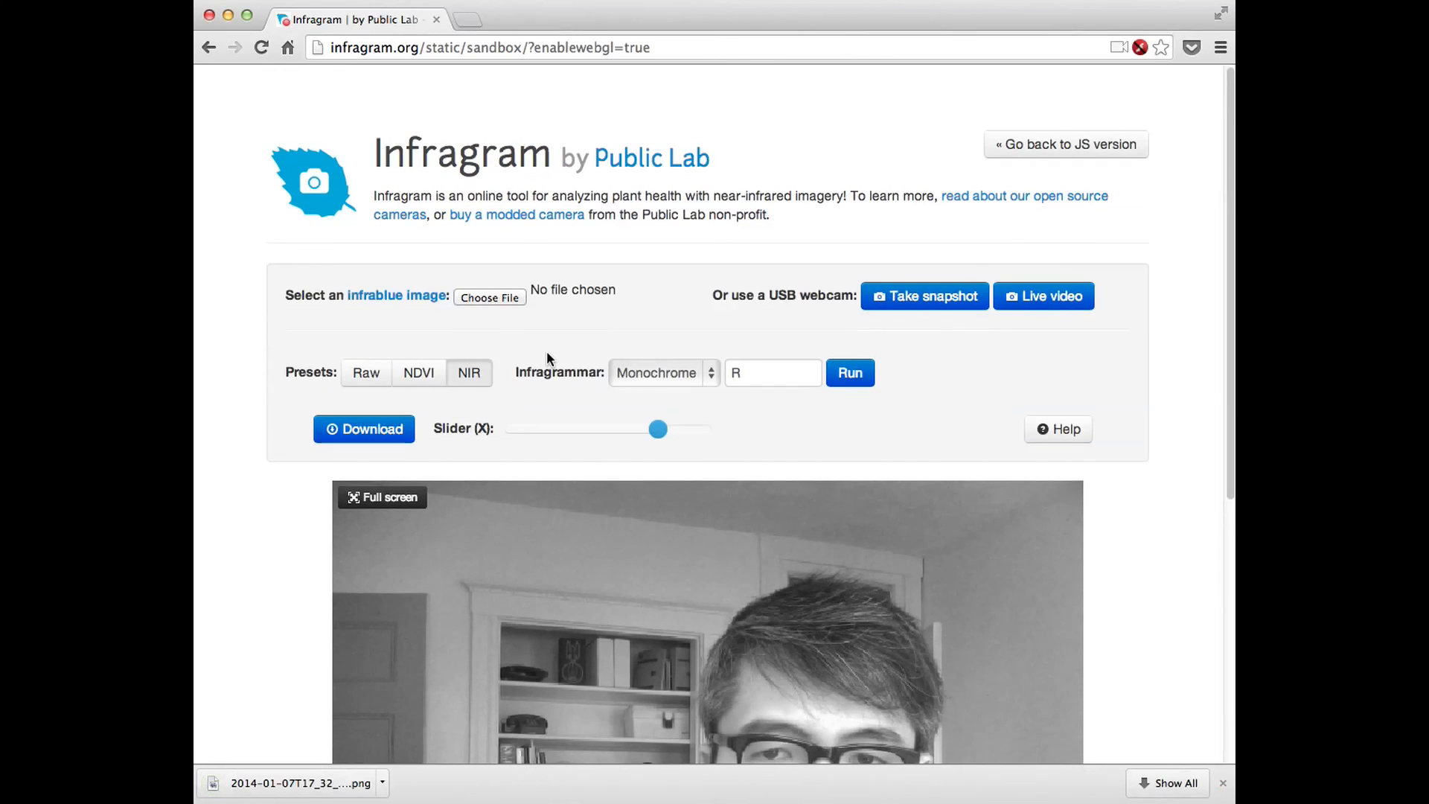
pyautogui.moveTo(431, 441)
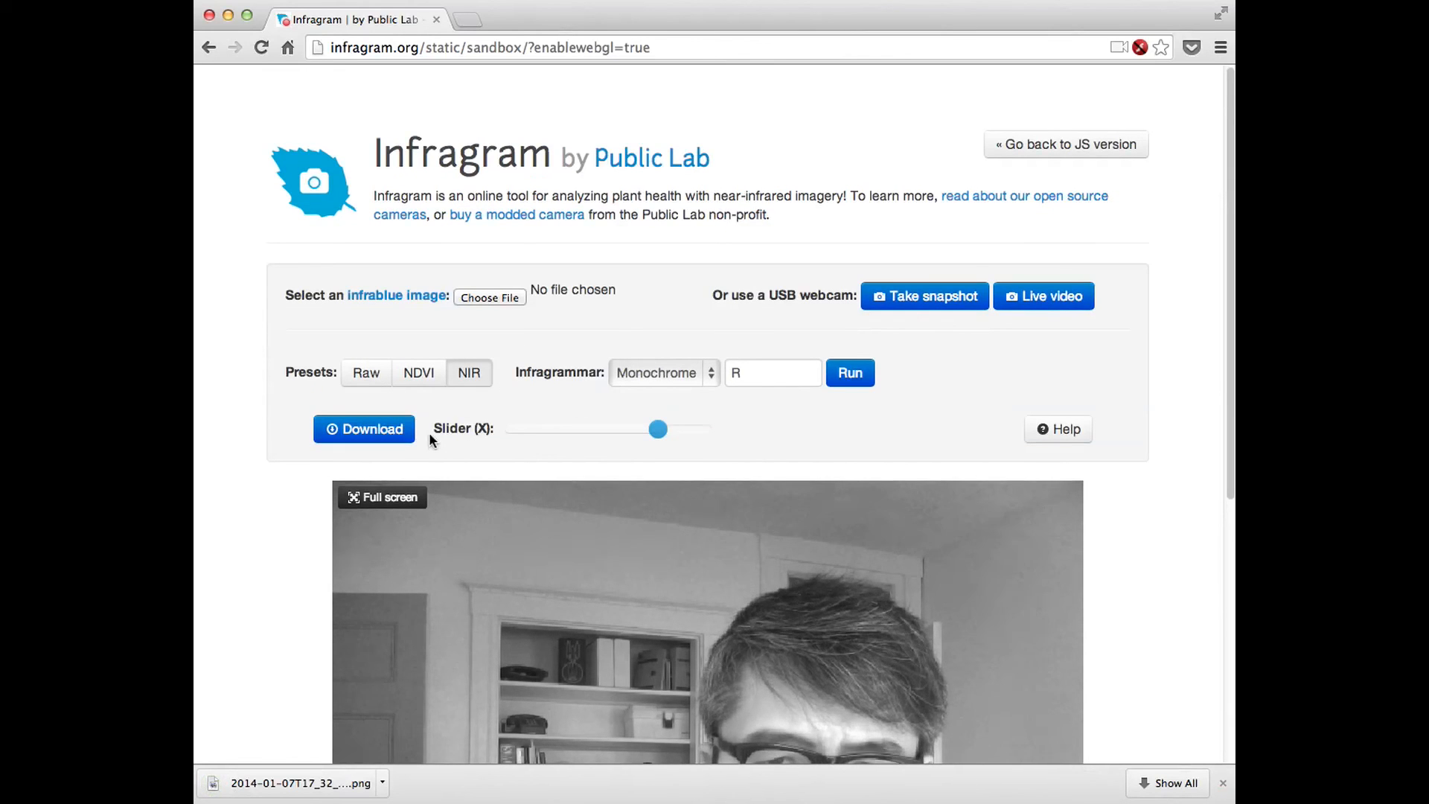
pyautogui.moveTo(1102, 354)
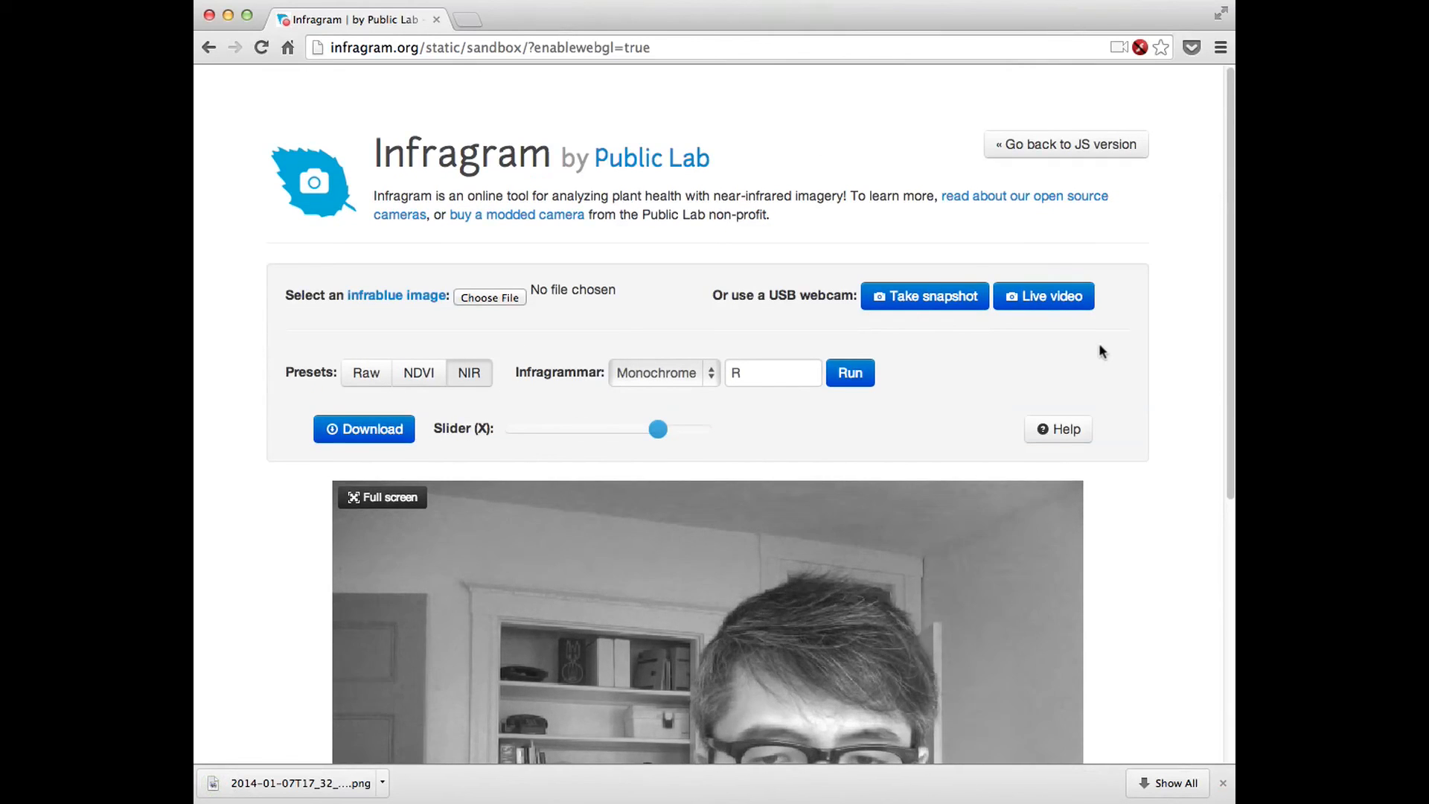